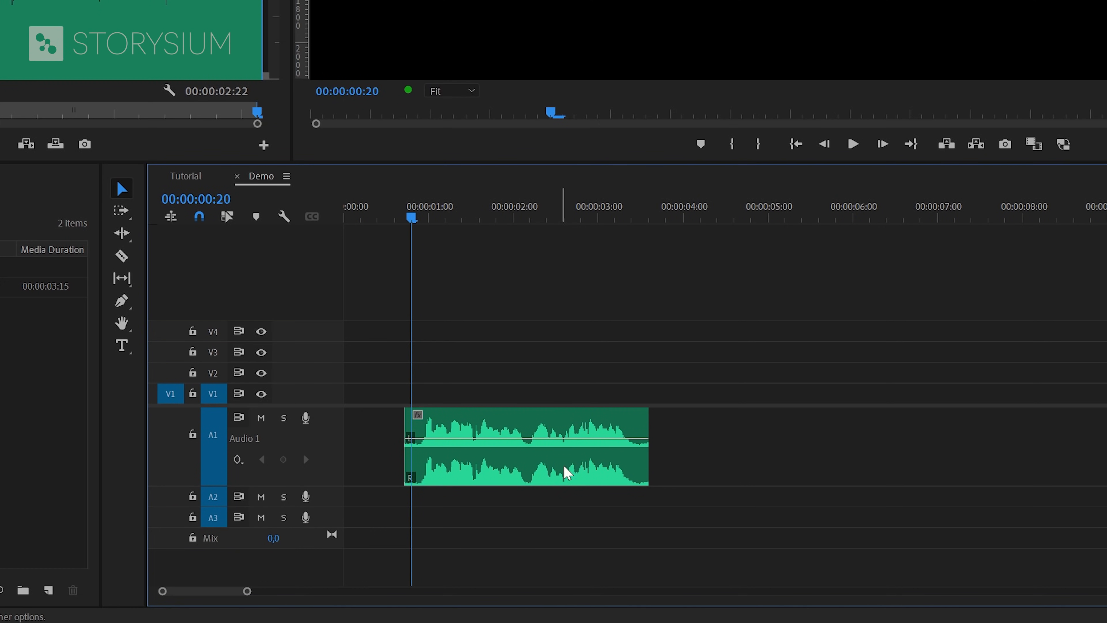
mouse_move(471, 331)
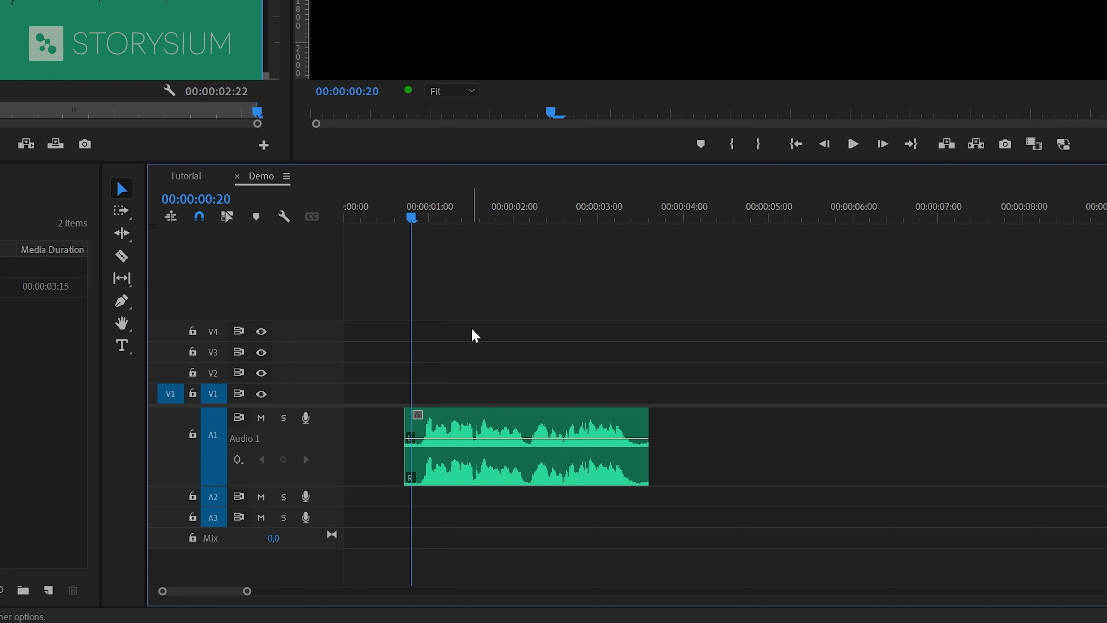
Select the audio clip and bring up the Project panel's New Item list
left_click(851, 144)
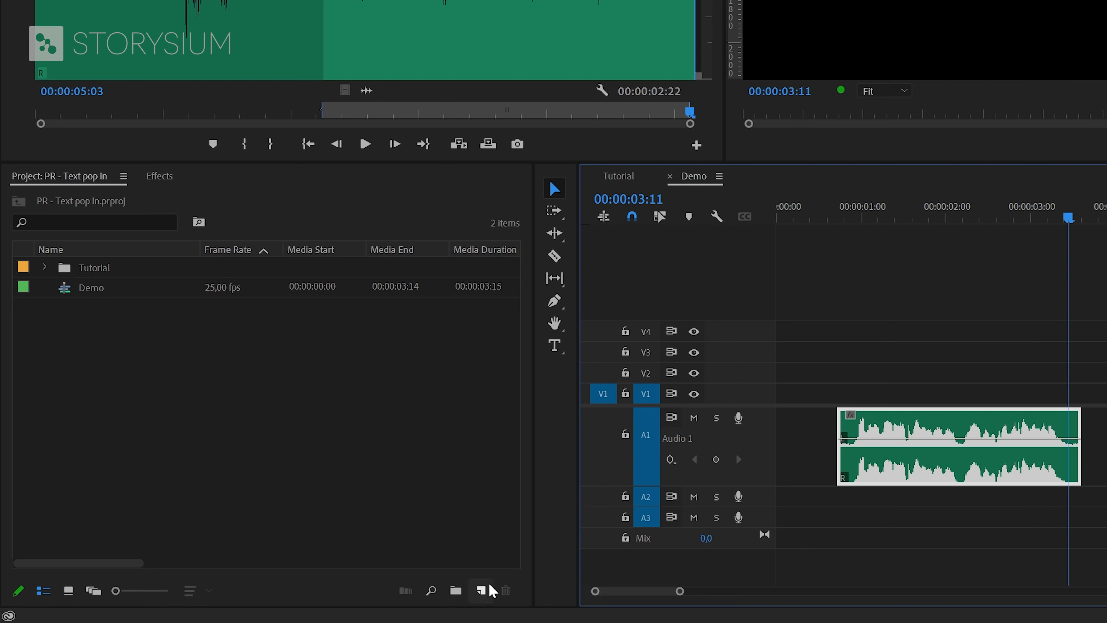
left_click(480, 592)
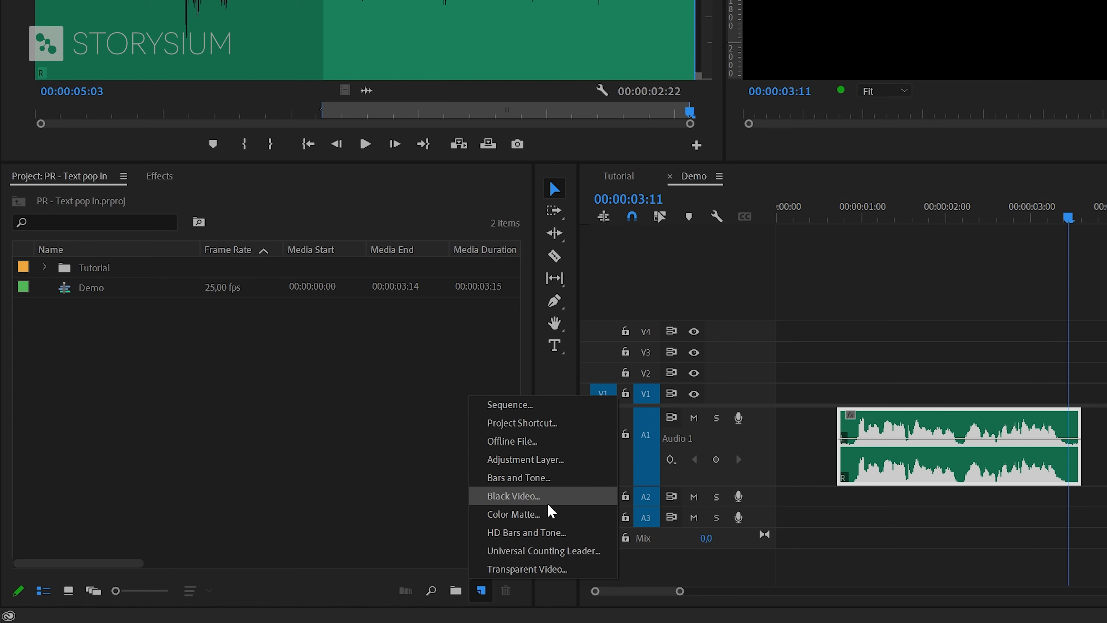
mouse_move(546, 490)
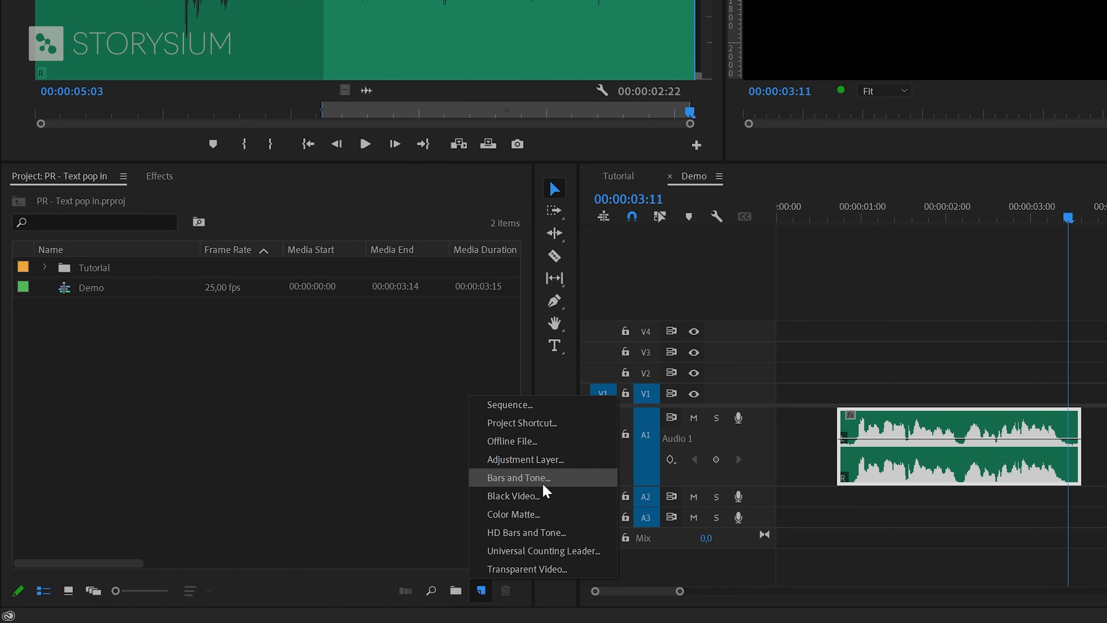
mouse_move(532, 461)
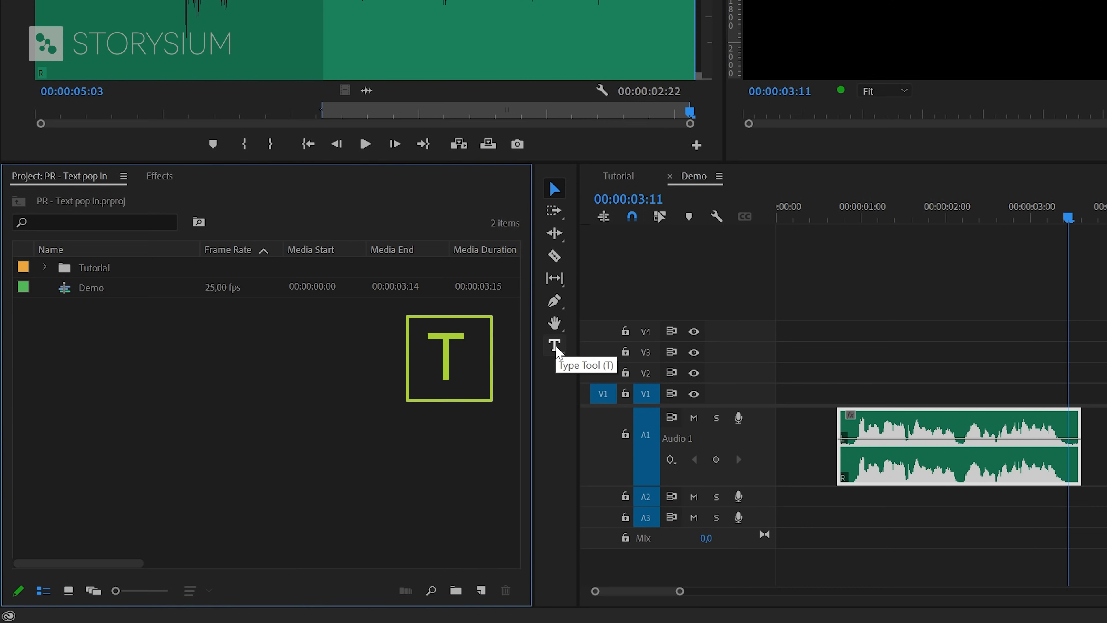
Create a white text layer reading HELLO on the program frame
left_click(554, 345)
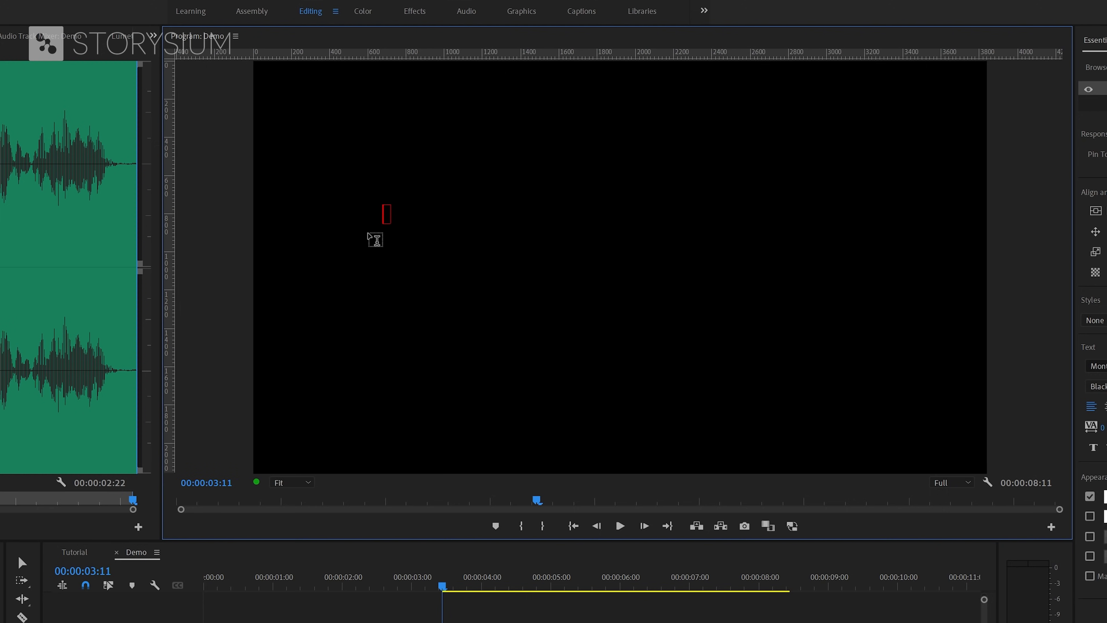
type("H")
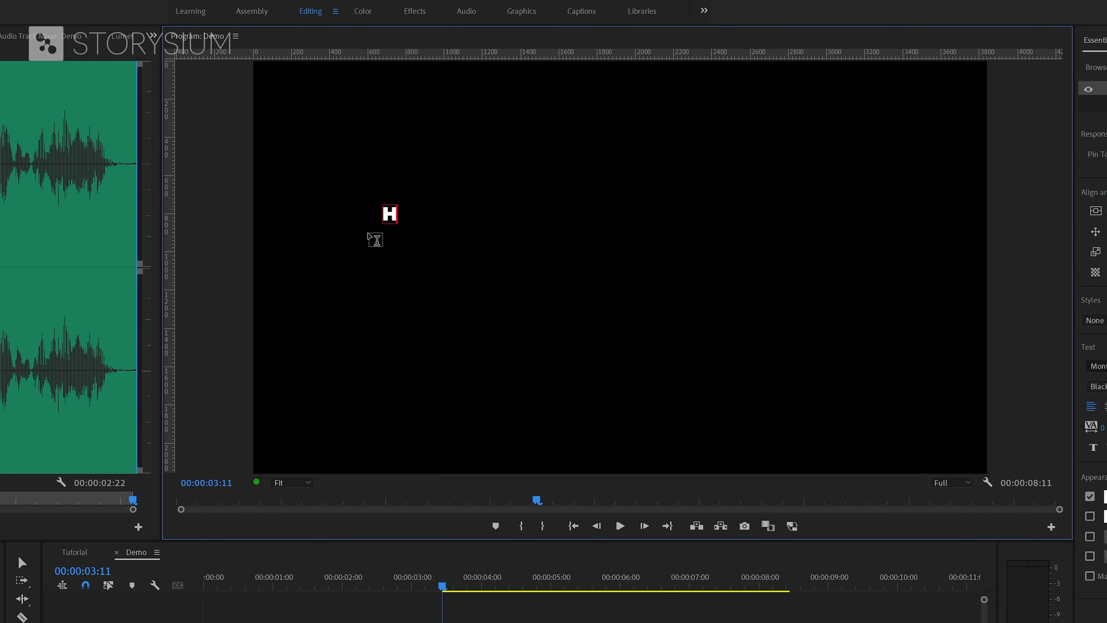
type("ELLO")
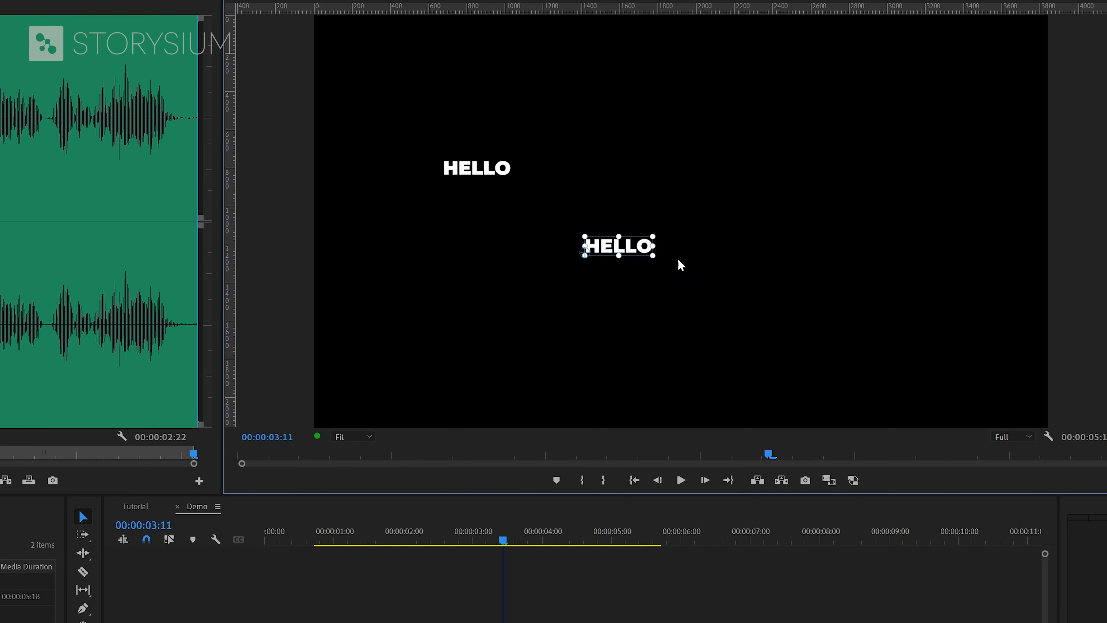
Duplicate HELLO and retype the copies as VIDEO CREATORS, WELCOME TO and STORYSIUM
left_click_drag(616, 246, 484, 235)
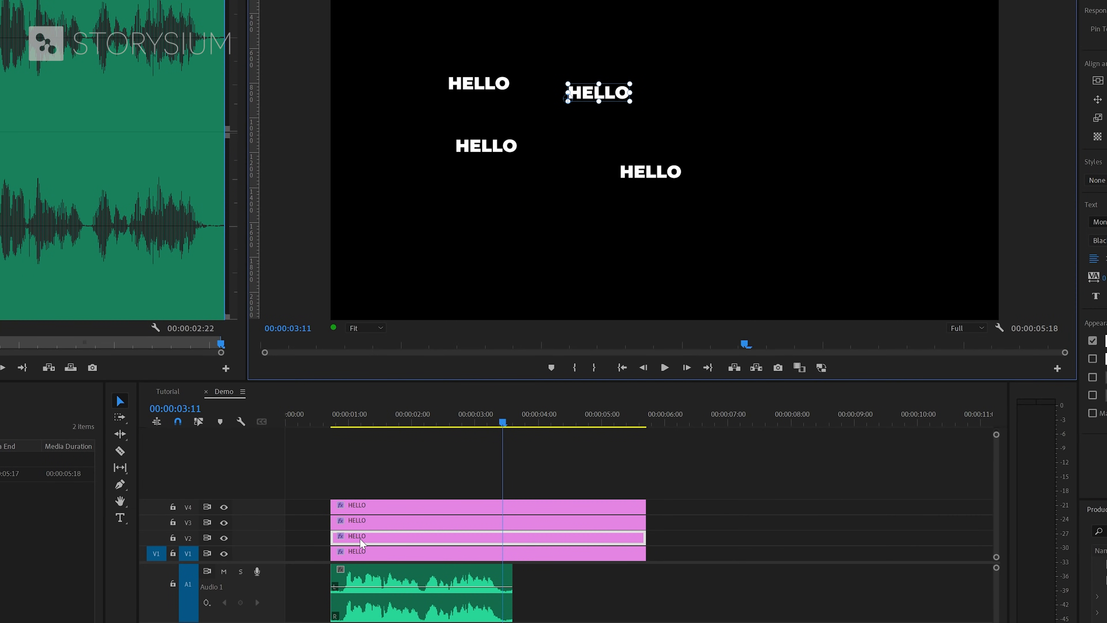
mouse_move(533, 225)
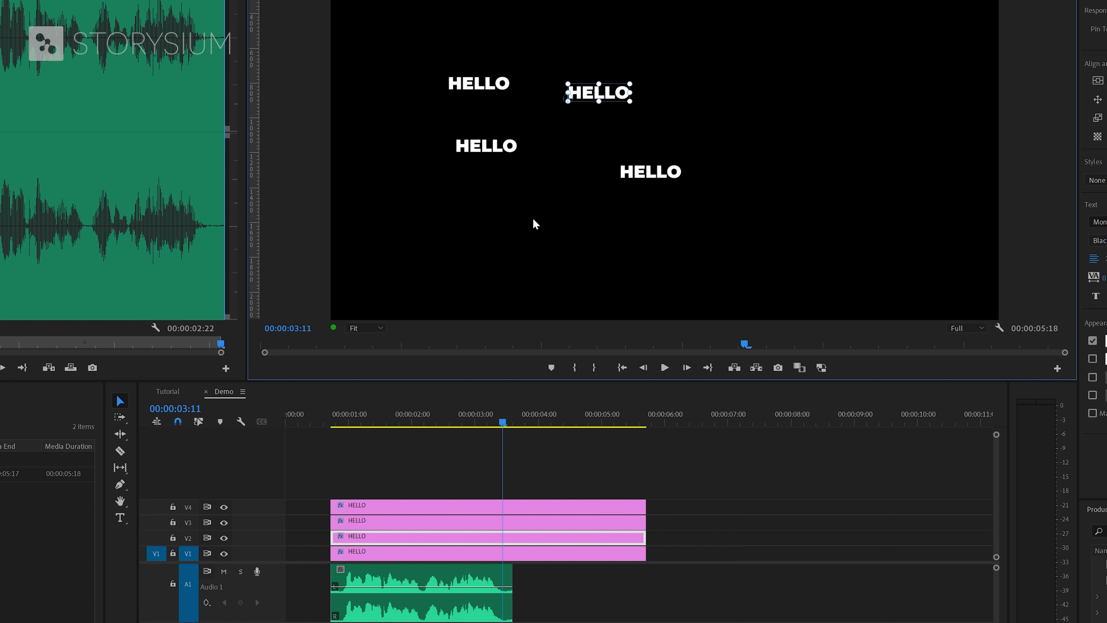
left_click(120, 518)
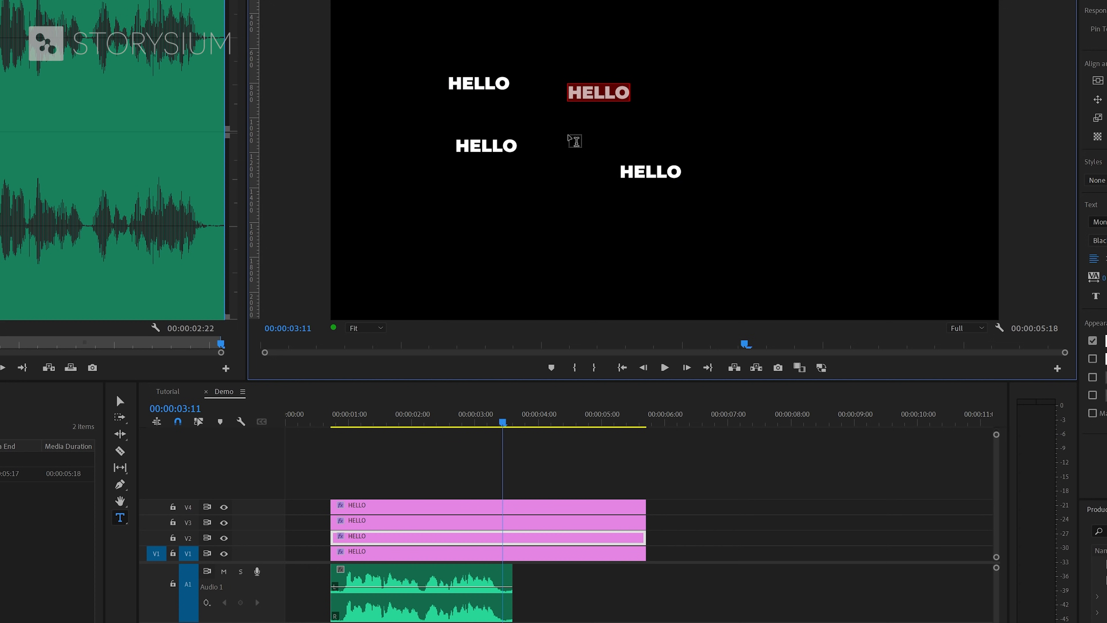
type("VIDEO CREATORS")
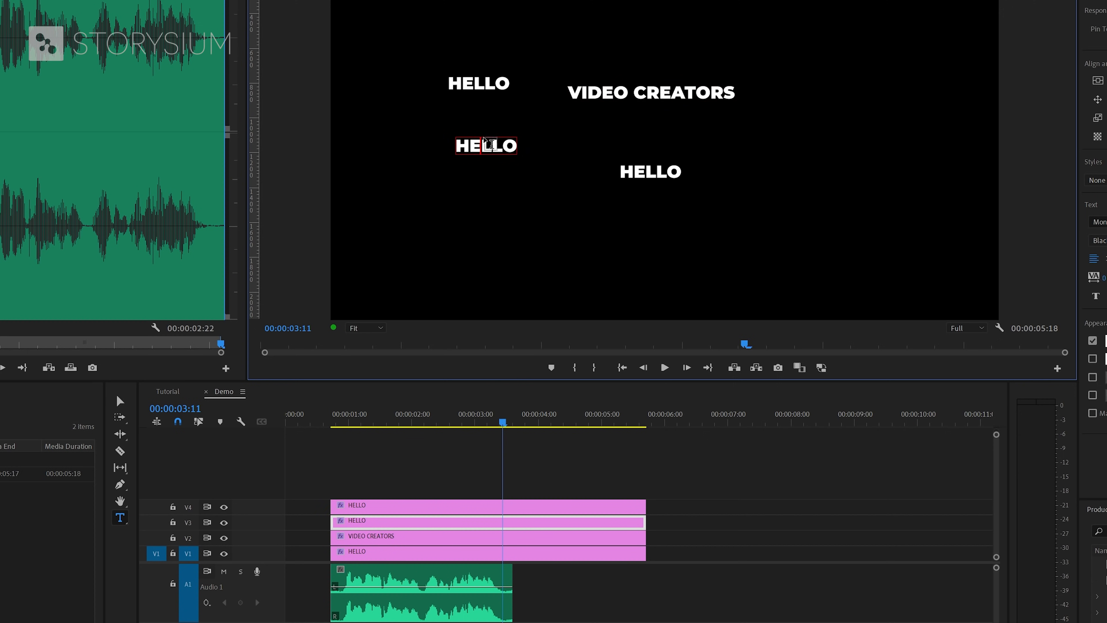
type("WELCOME TO")
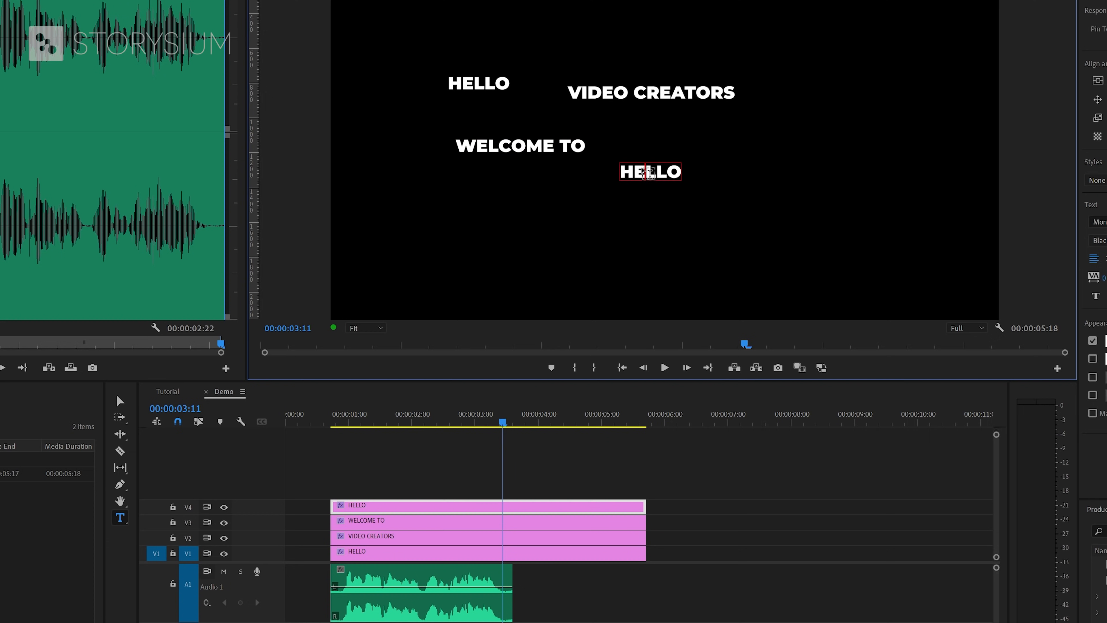
type("STORYSIUM")
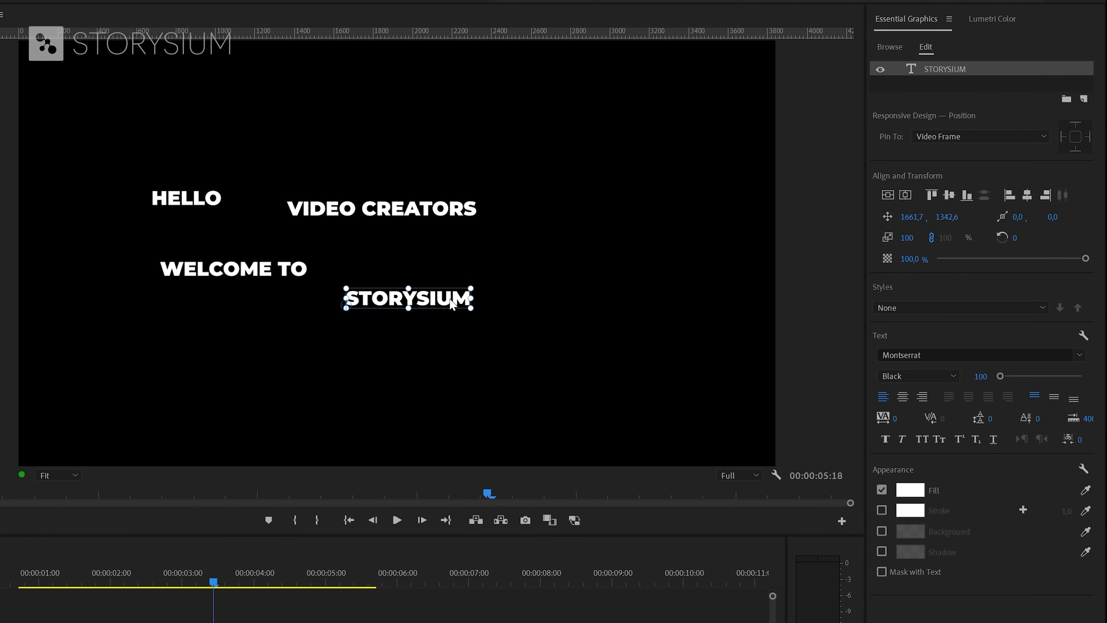
mouse_move(460, 311)
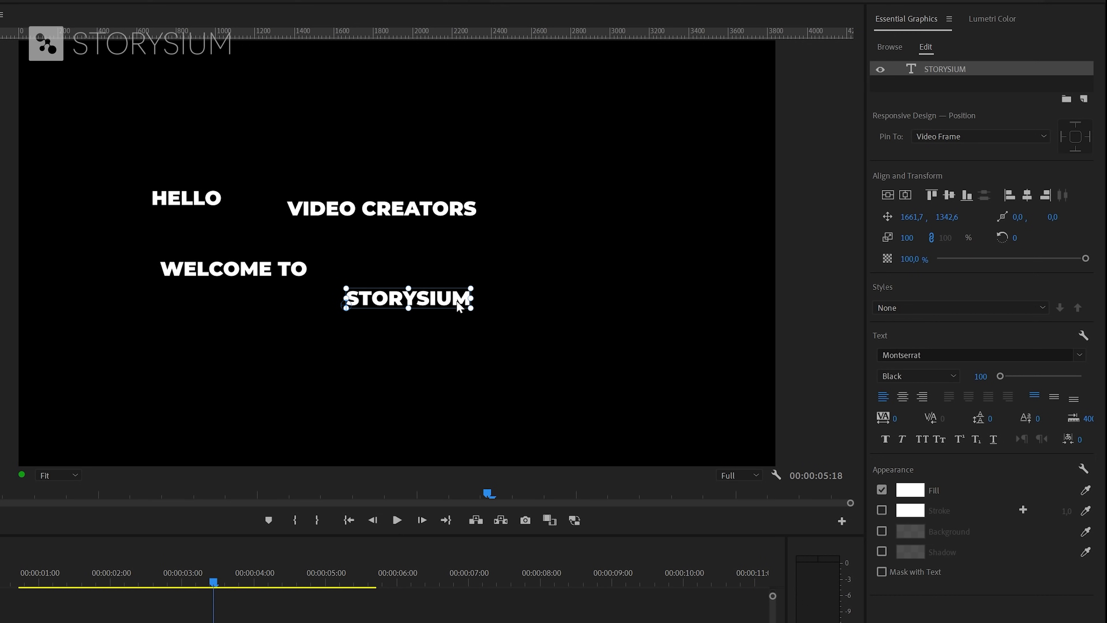
Set STORYSIUM to Light font style and HELLO to an italic style
left_click(918, 376)
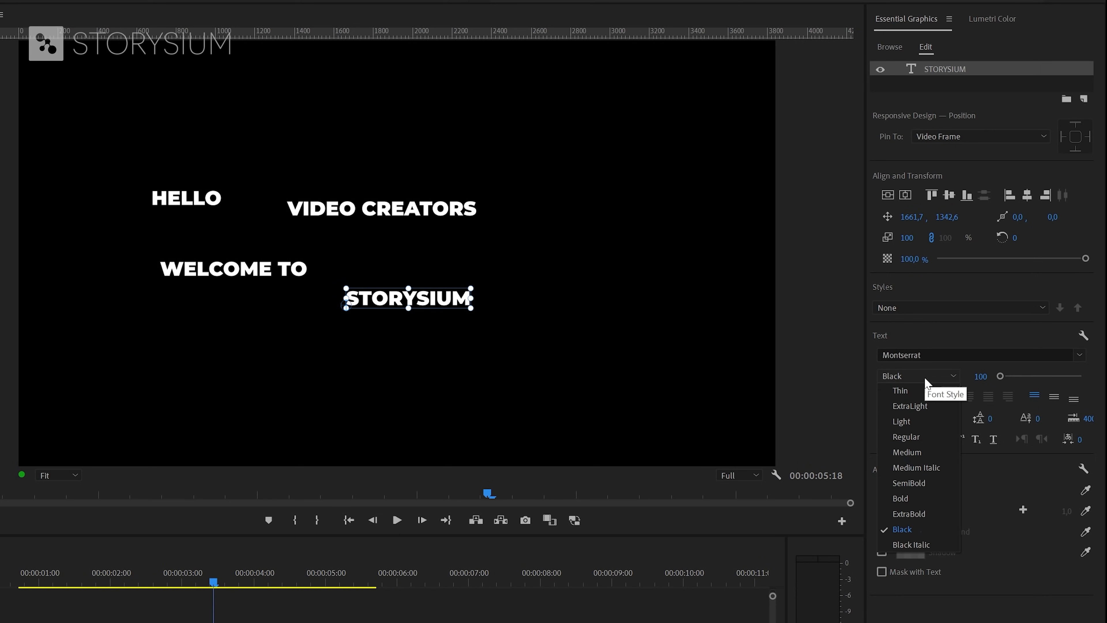
mouse_move(918, 451)
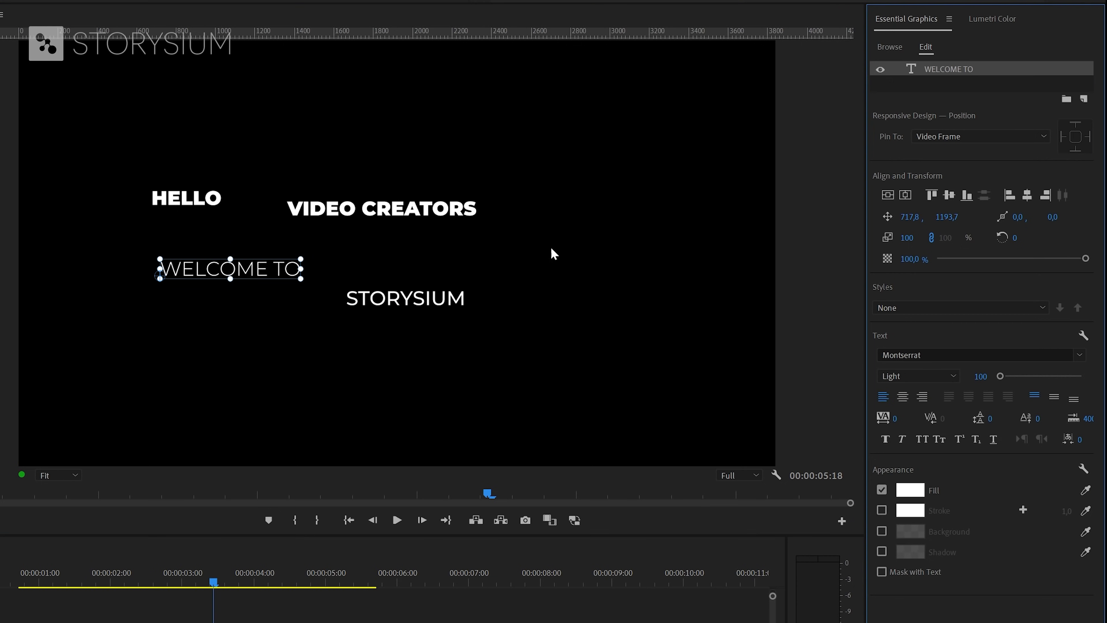
left_click(186, 199)
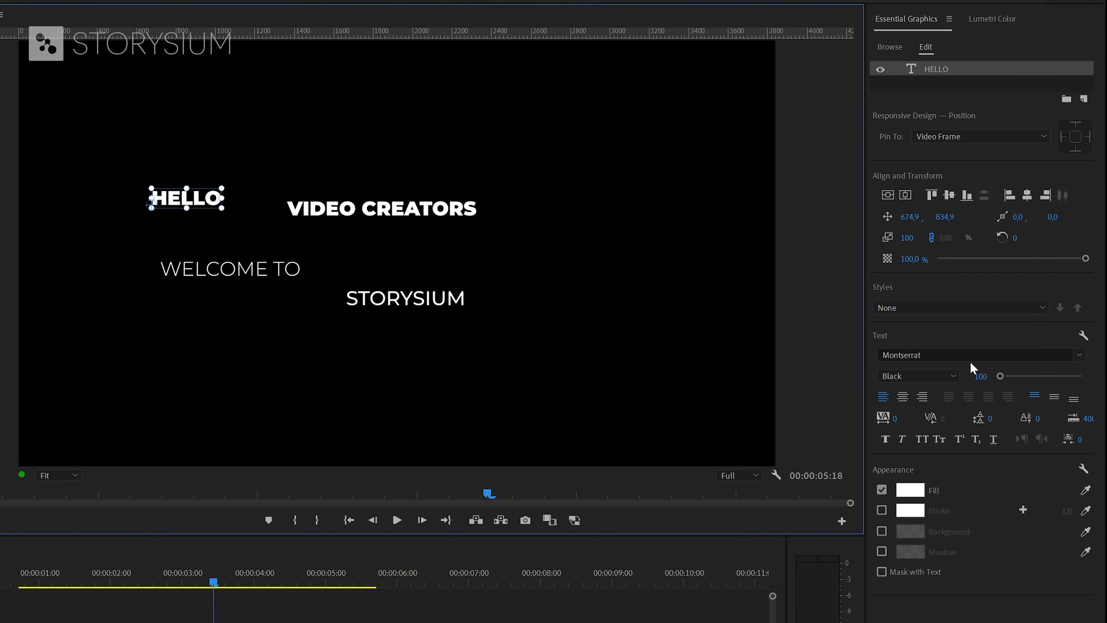
left_click(918, 375)
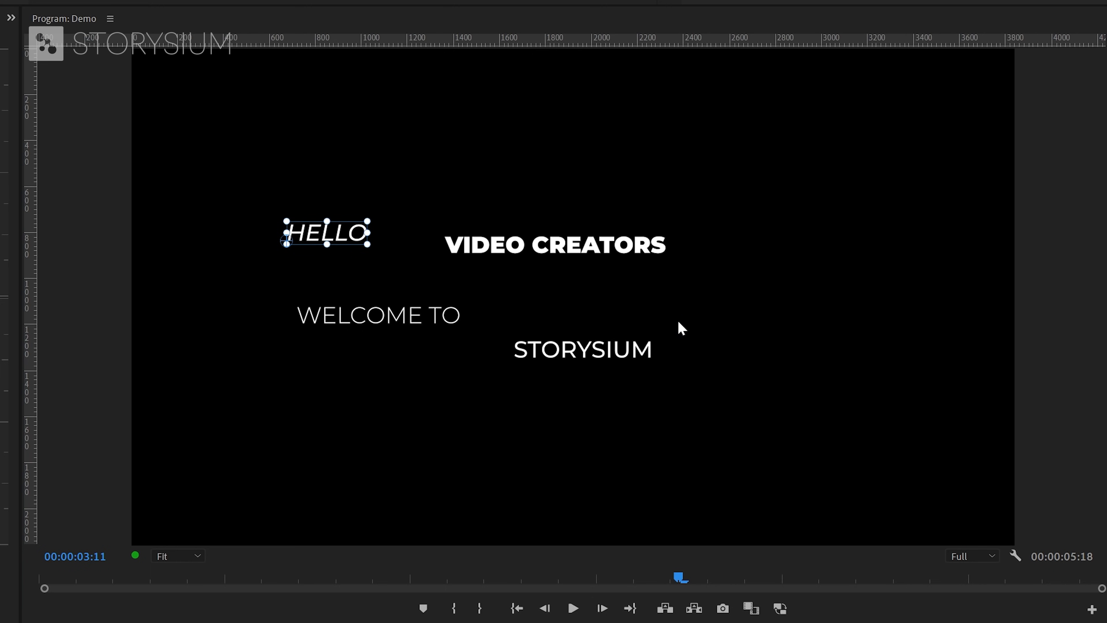
mouse_move(32, 246)
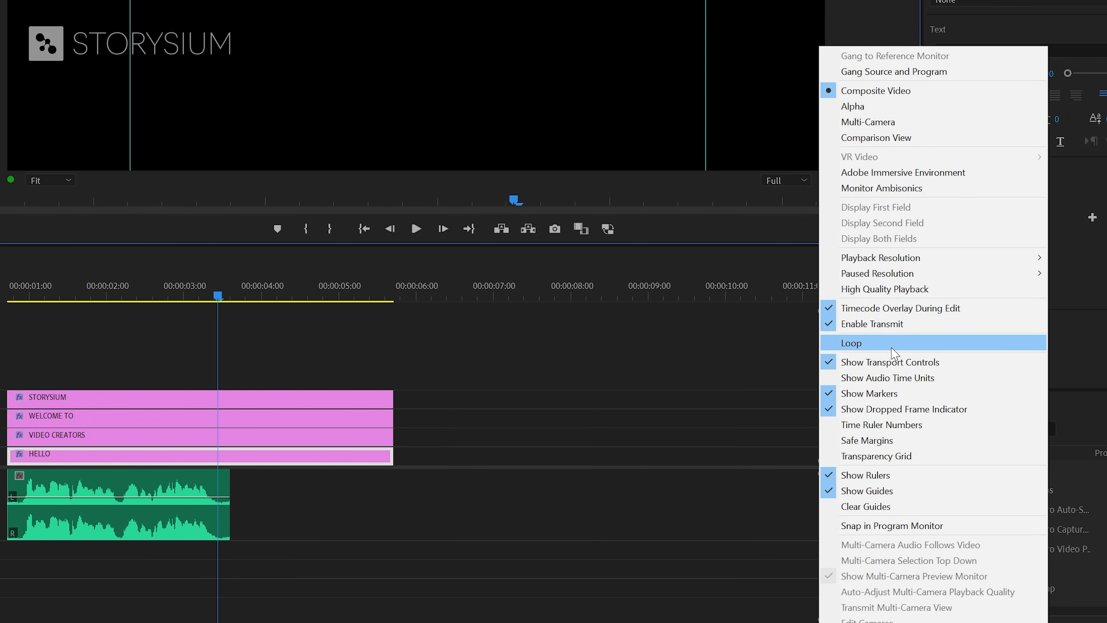
mouse_move(878, 493)
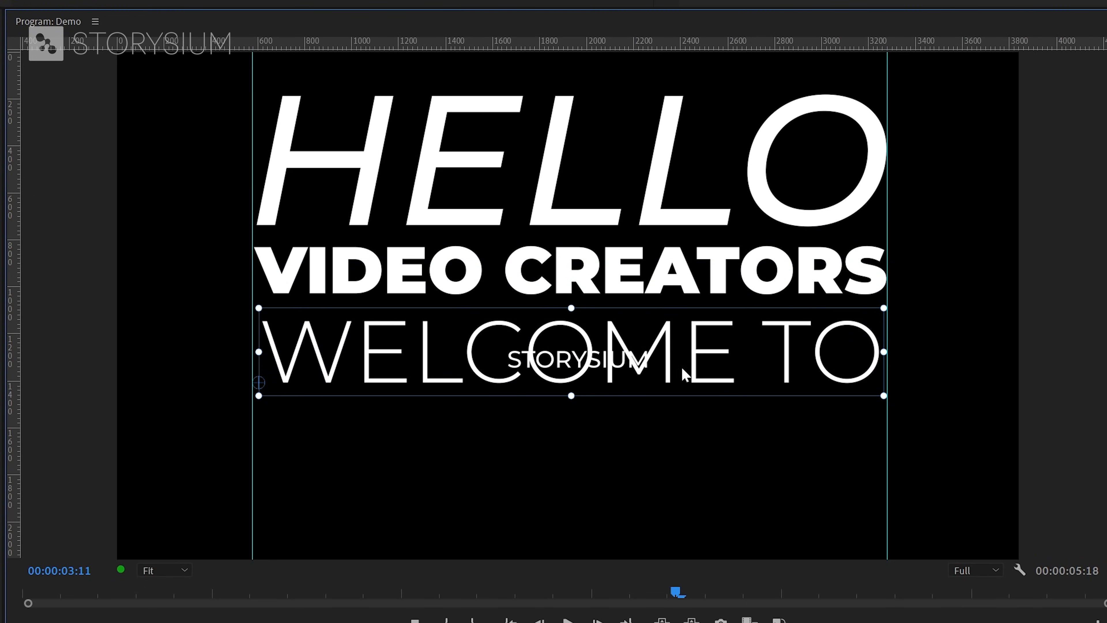
Scale the WELCOME TO line to match the stacked block's width
left_click_drag(572, 352, 571, 396)
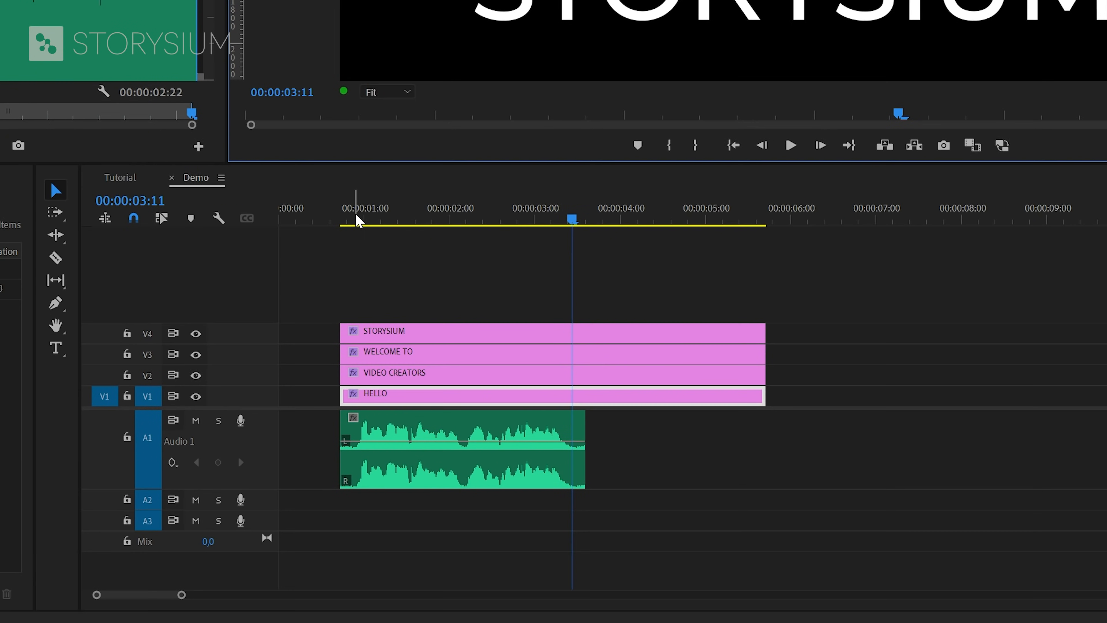
Start the HELLO clip at 00:00:01:00 and cue the playhead to the next spoken word
left_click(353, 219)
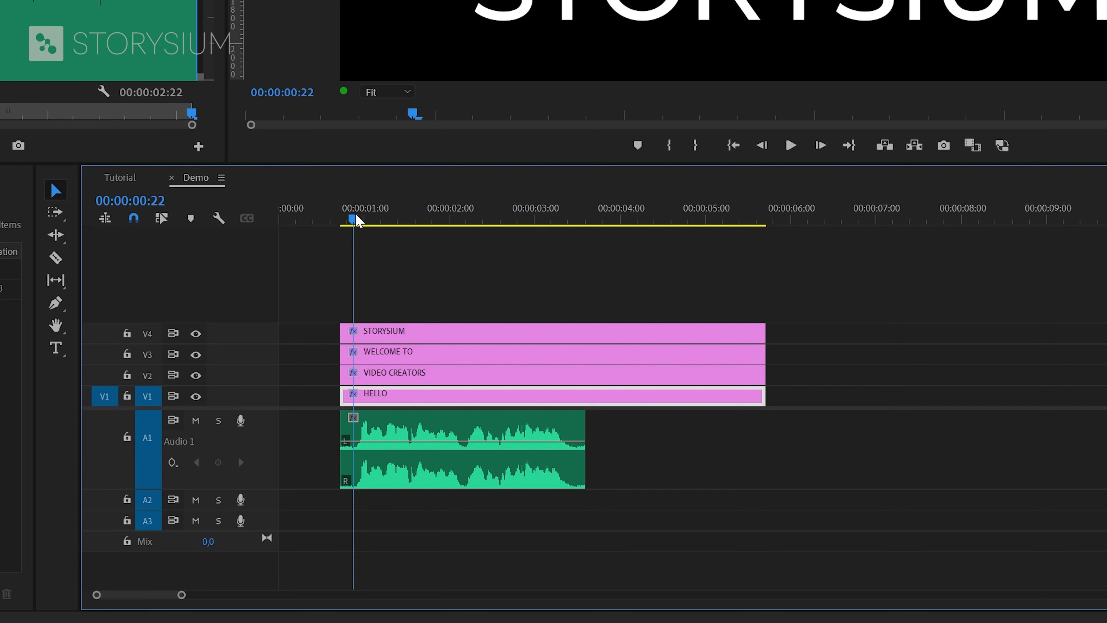
left_click(362, 226)
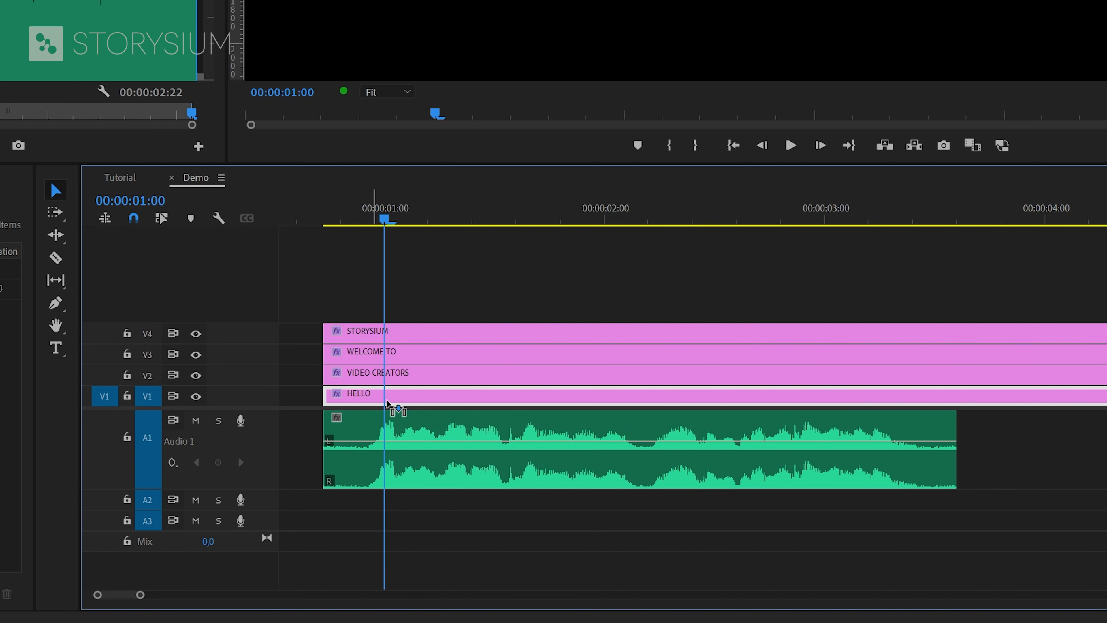
left_click_drag(358, 393, 420, 393)
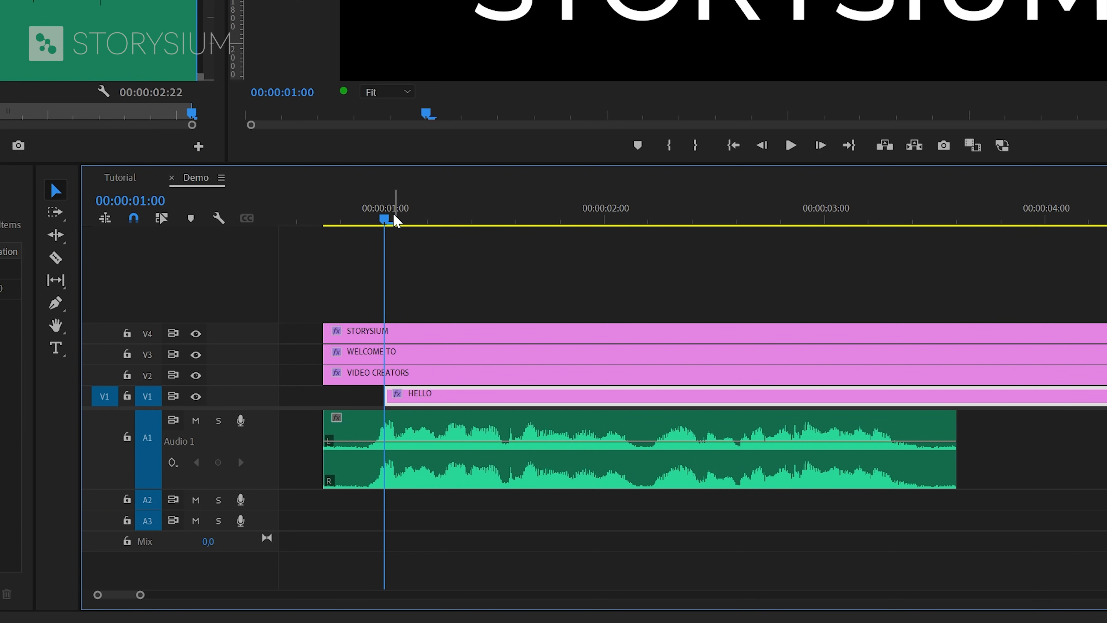
left_click_drag(384, 219, 446, 219)
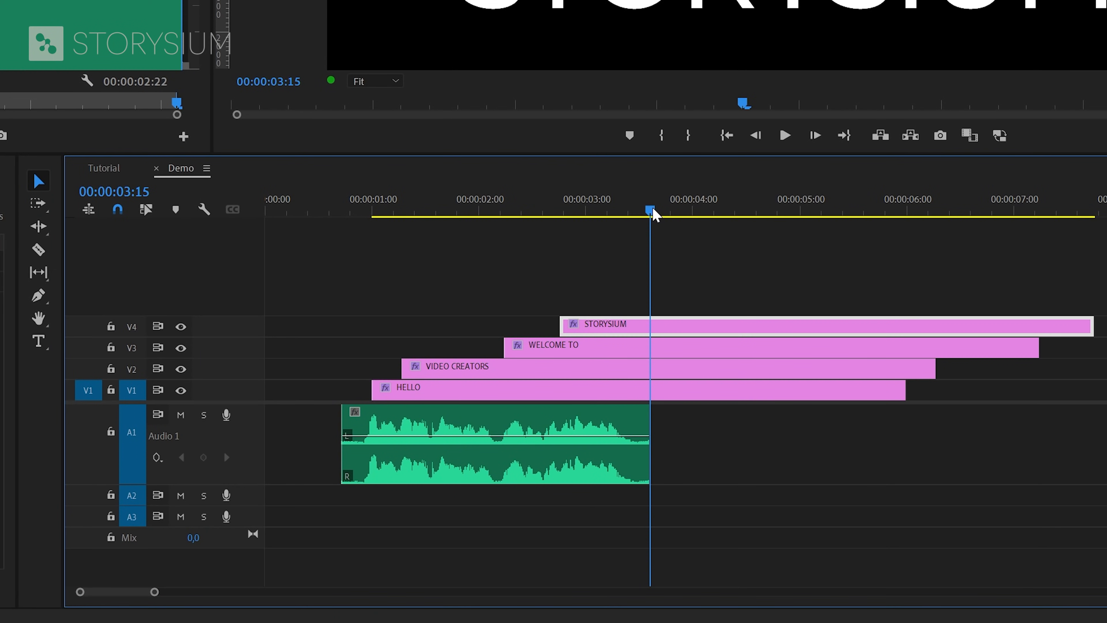
mouse_move(594, 245)
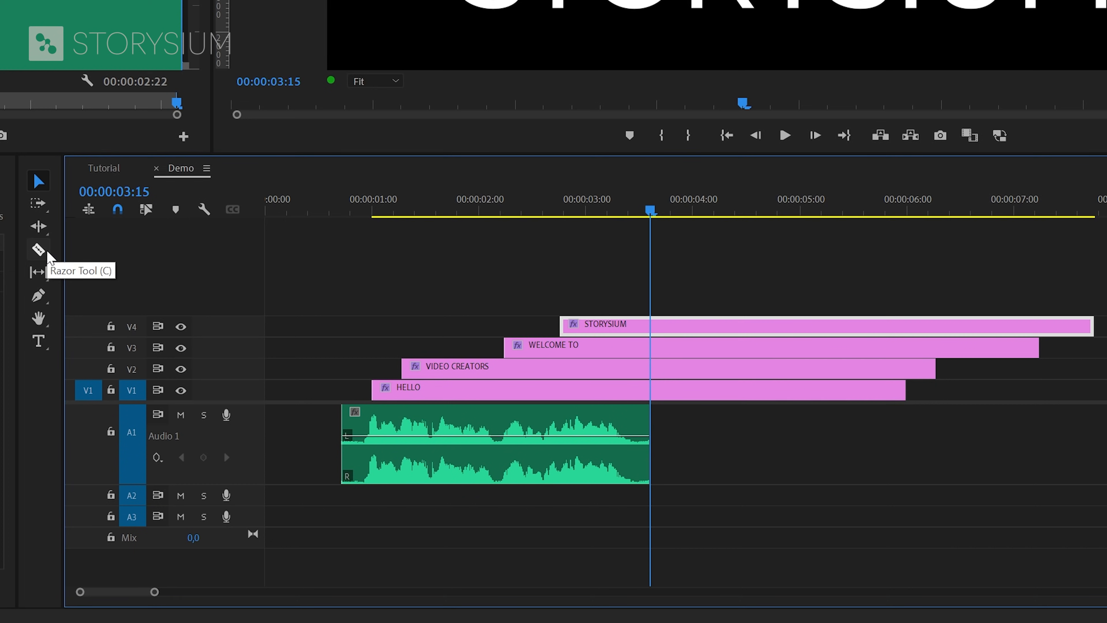
Razor the text clips where the voice-over ends at 3:15 and park the playhead just after HELLO
key("c")
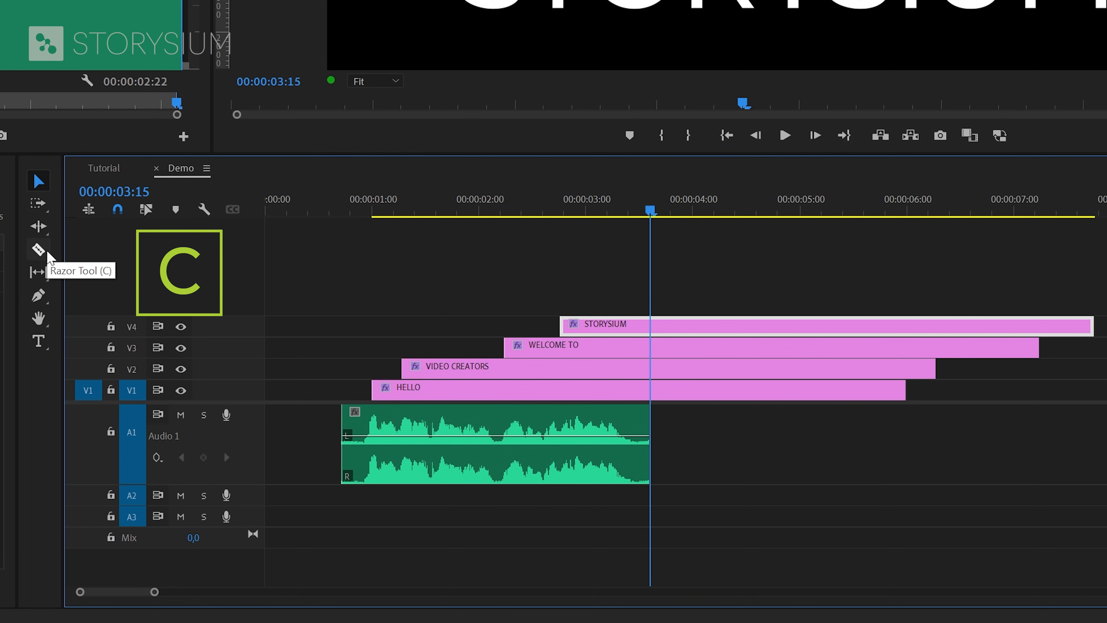
left_click(38, 249)
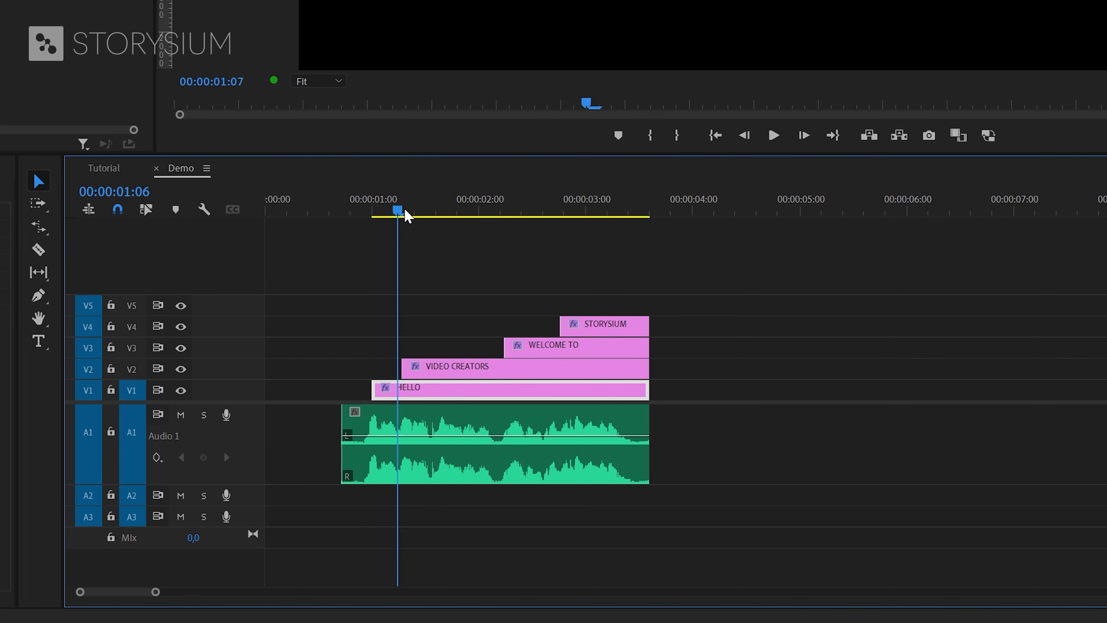
left_click(437, 218)
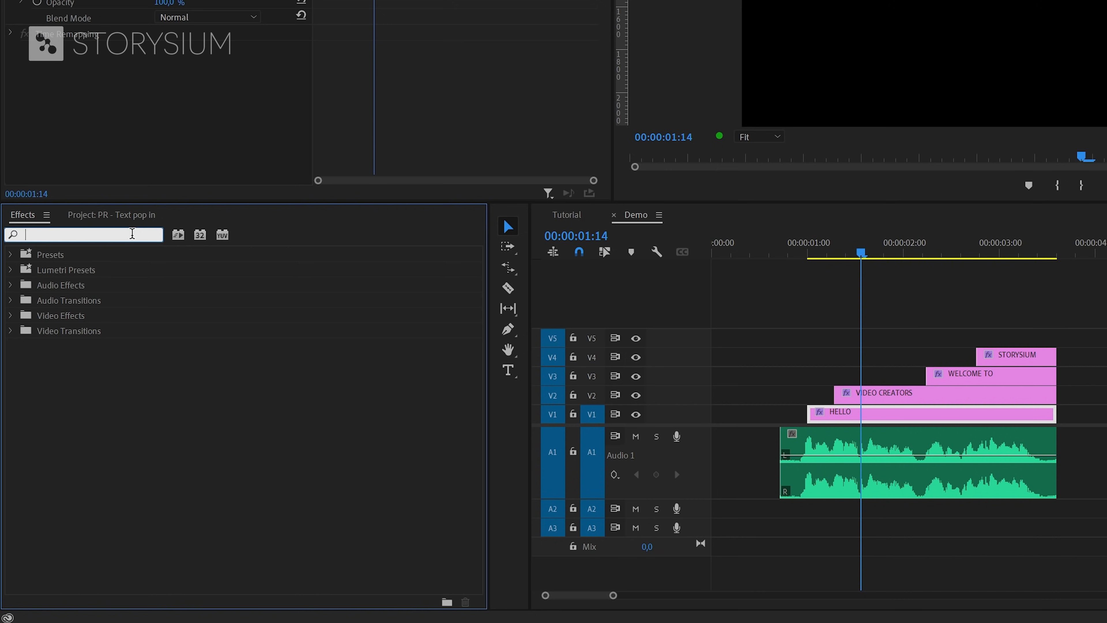
Find the Crop effect and drop it onto the VIDEO CREATORS clip
type("crop")
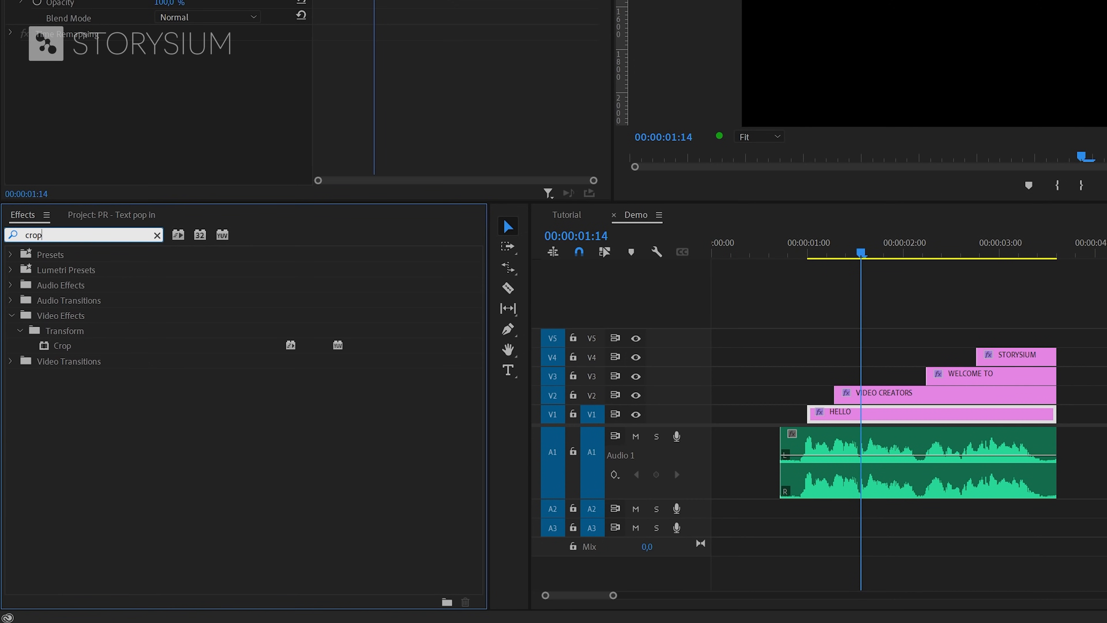
left_click(62, 346)
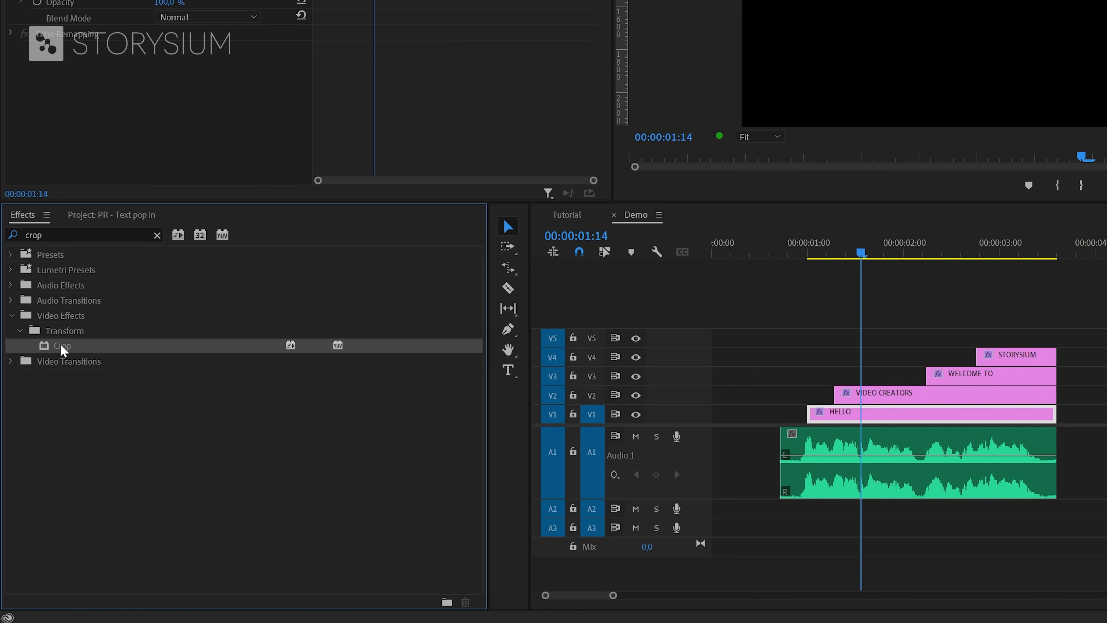
left_click_drag(63, 345, 861, 393)
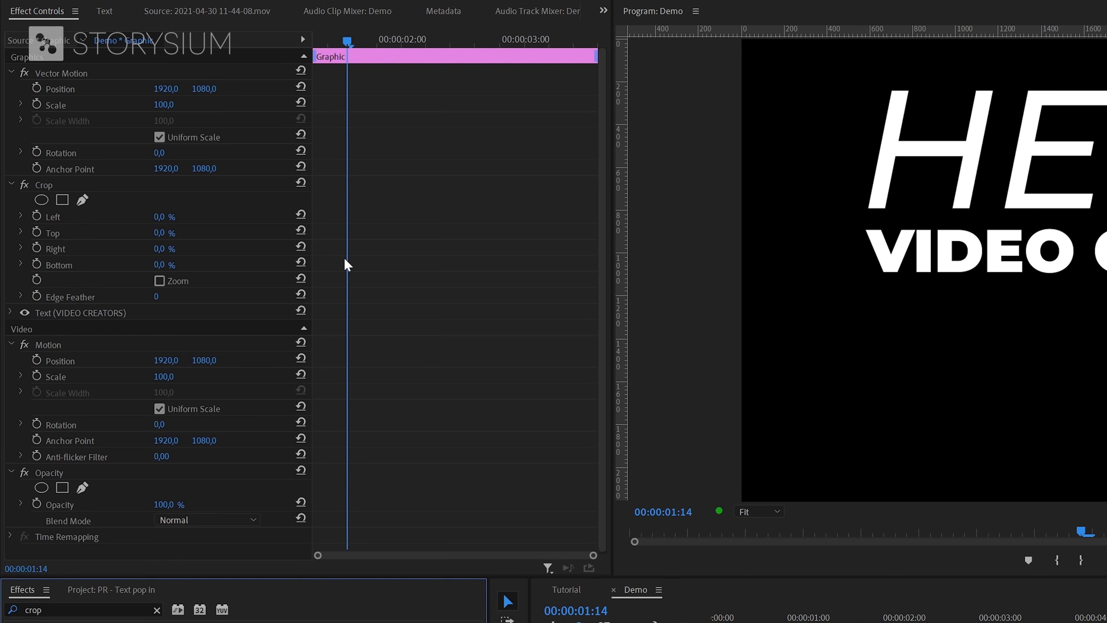
mouse_move(288, 279)
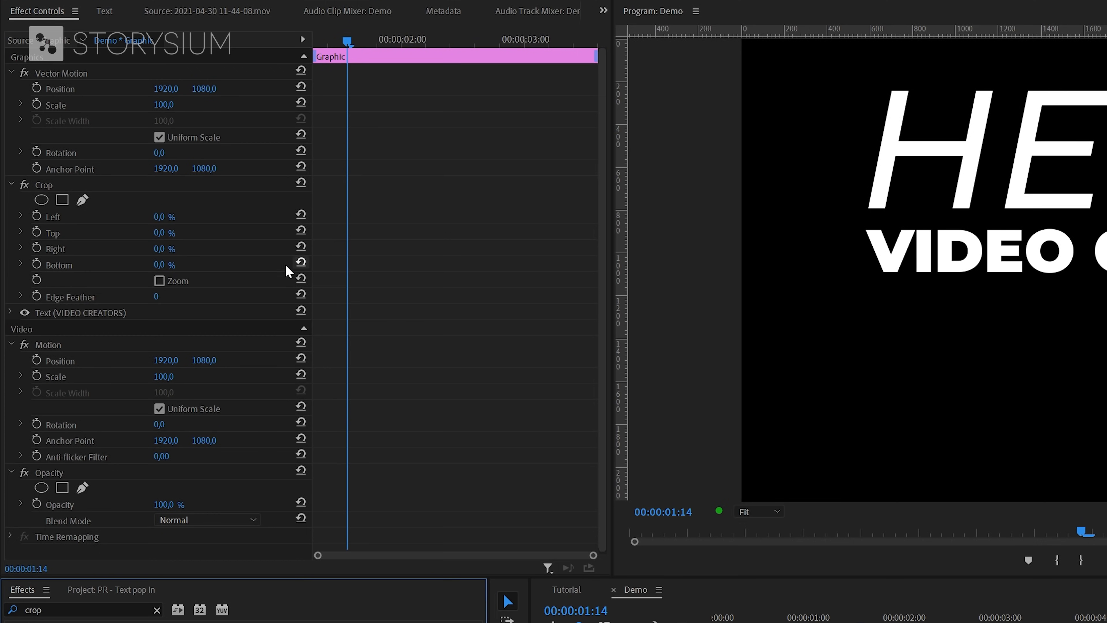
mouse_move(37, 248)
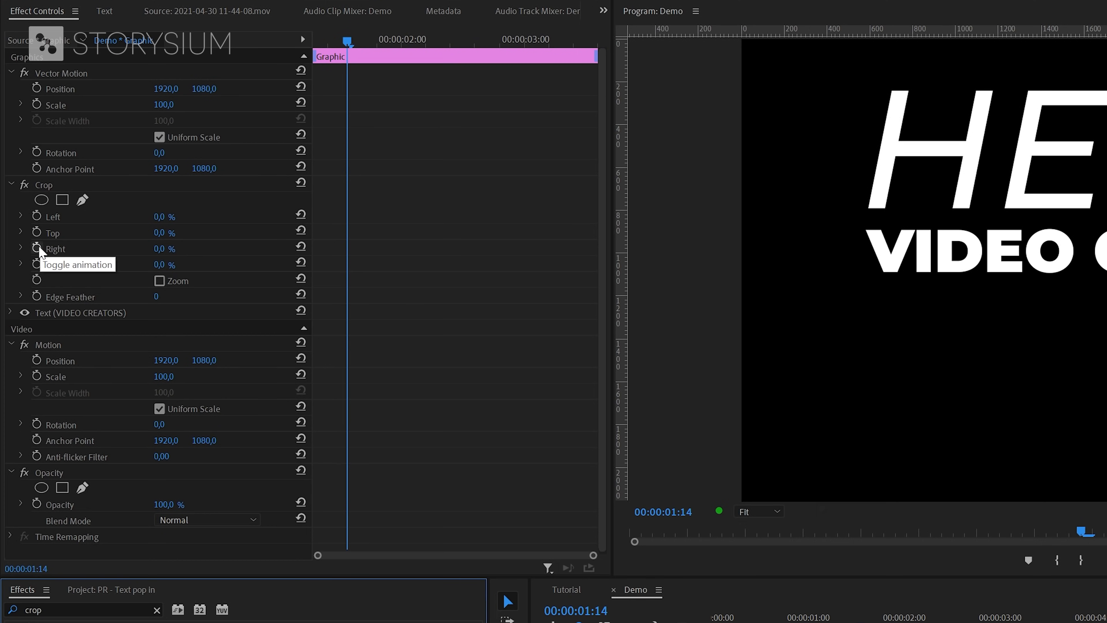
Keyframe Crop Right at 59% on VIDEO CREATORS with Hold interpolation
left_click(37, 248)
type("59")
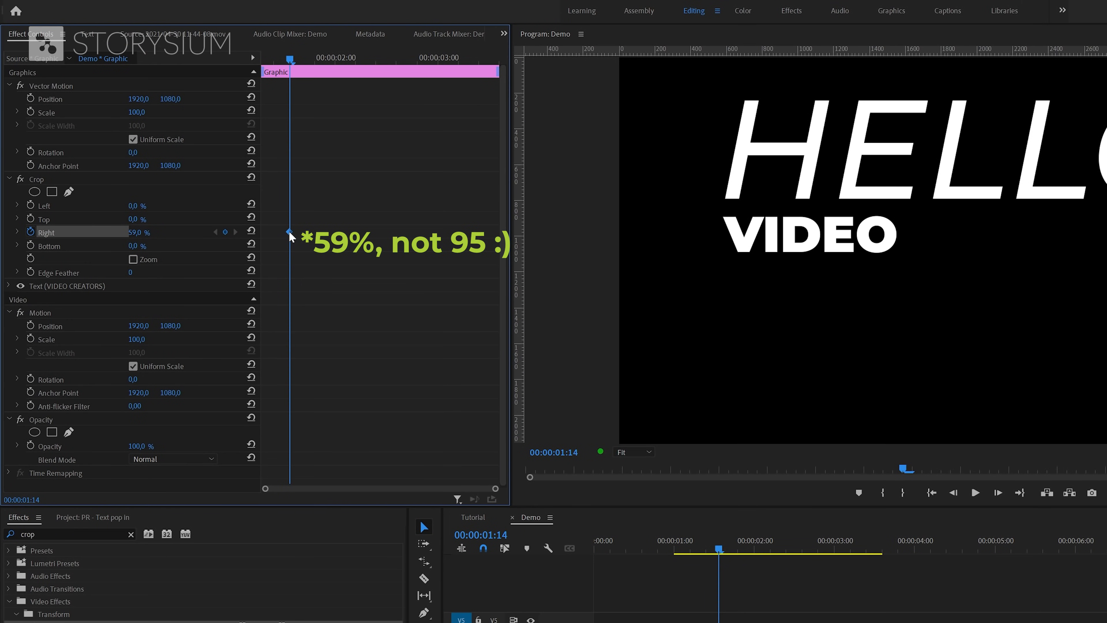
right_click(287, 232)
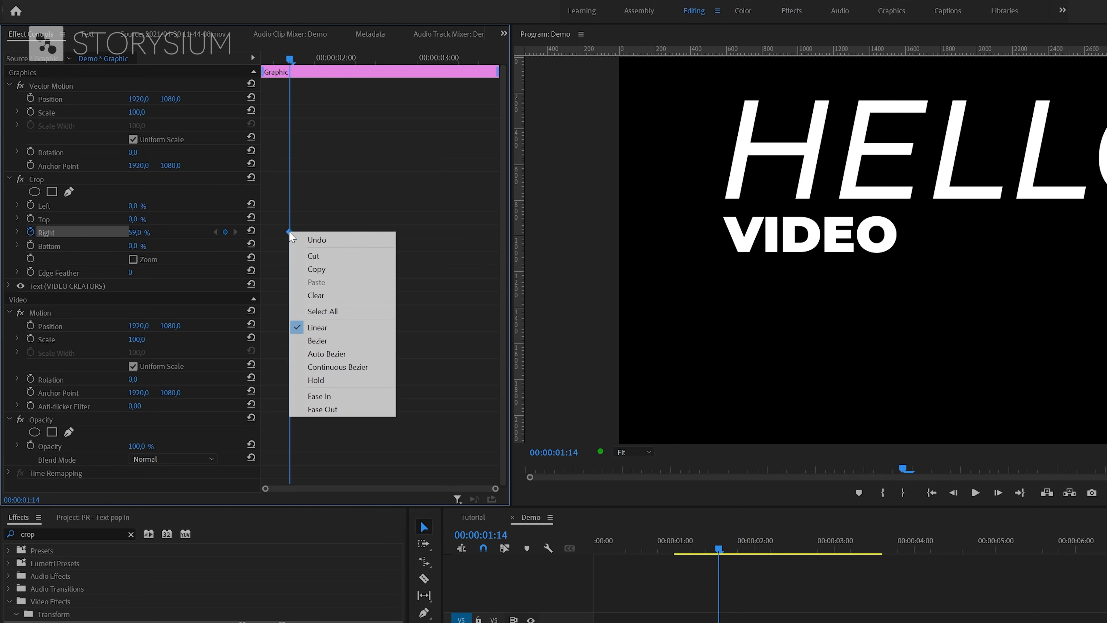
mouse_move(312, 383)
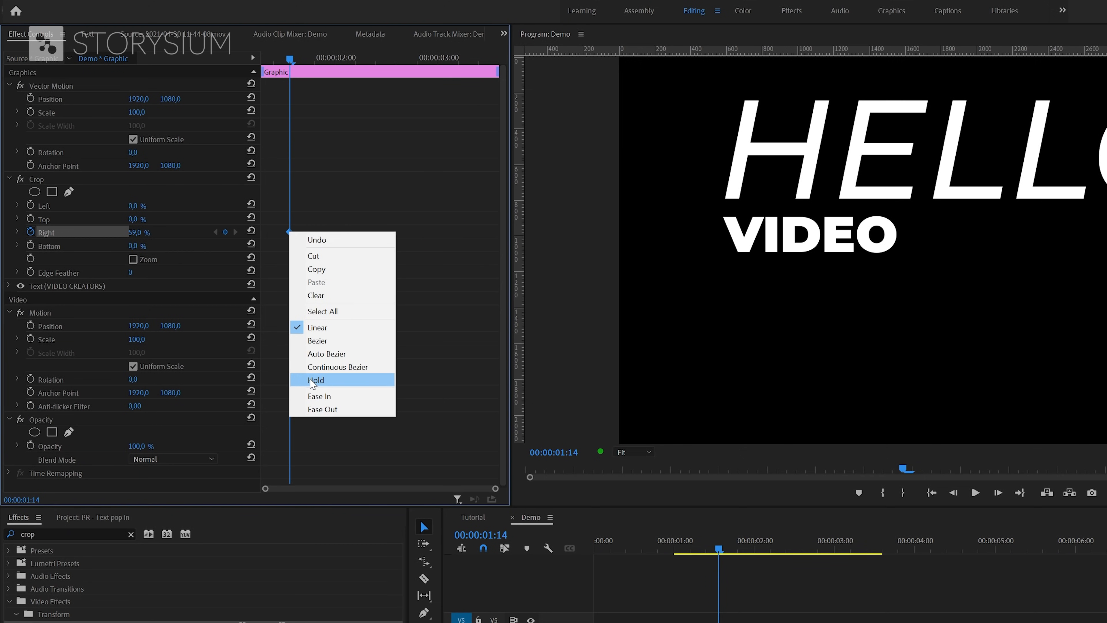
left_click(316, 380)
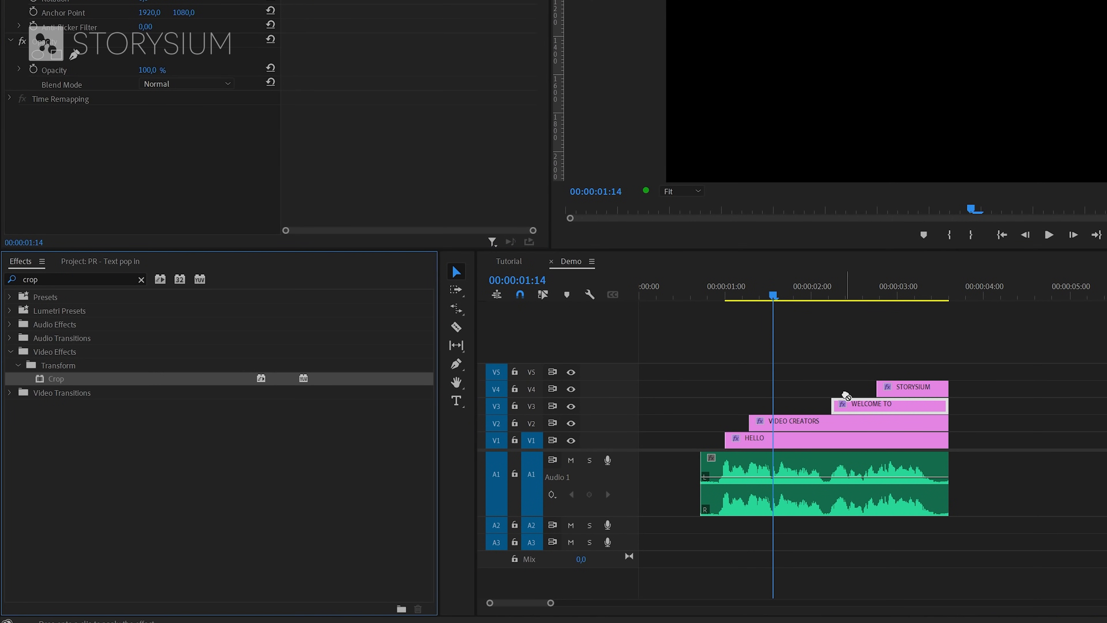
Give WELCOME TO the Crop effect and move the playhead to 2:15 where WELCOME appears
left_click(888, 404)
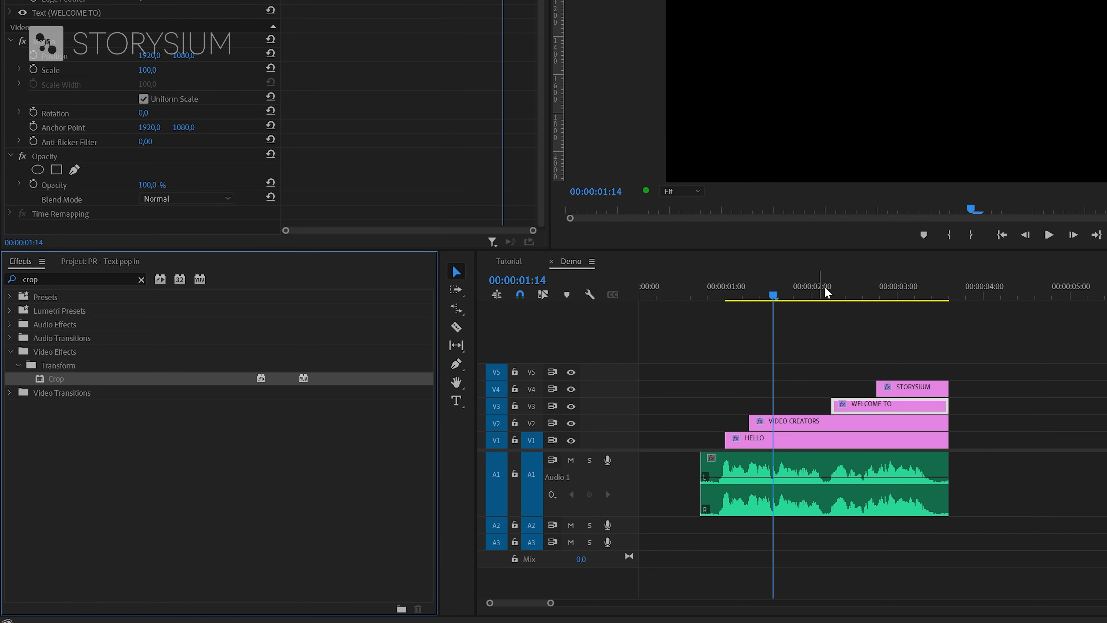
left_click(862, 302)
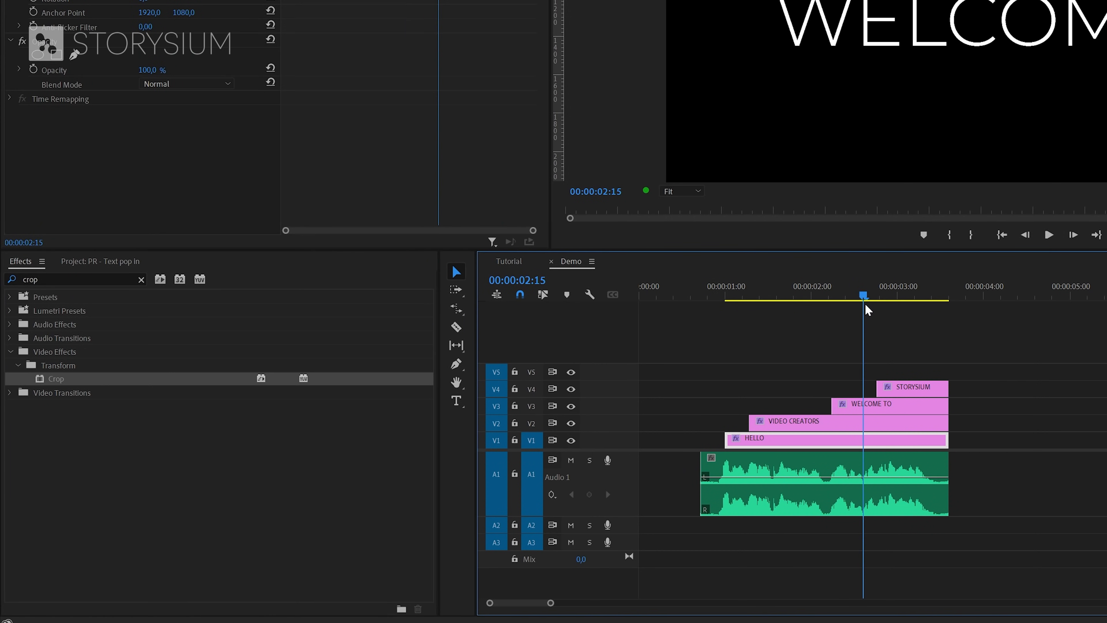
left_click(865, 404)
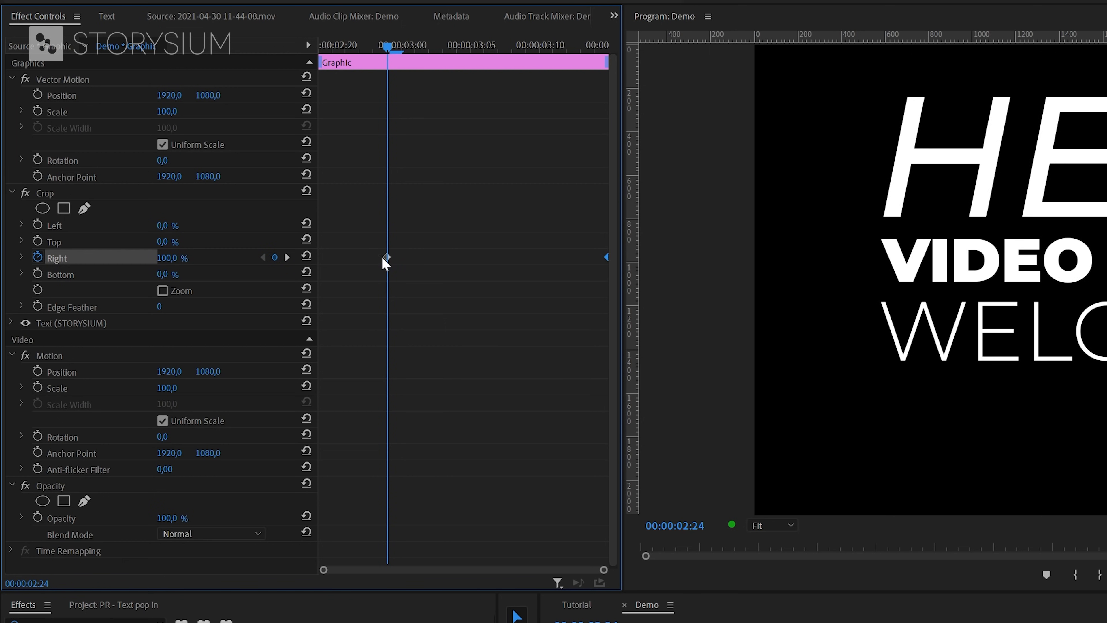
Set the STORYSIUM Crop Right keyframe to Hold interpolation so the word starts fully cropped
right_click(387, 257)
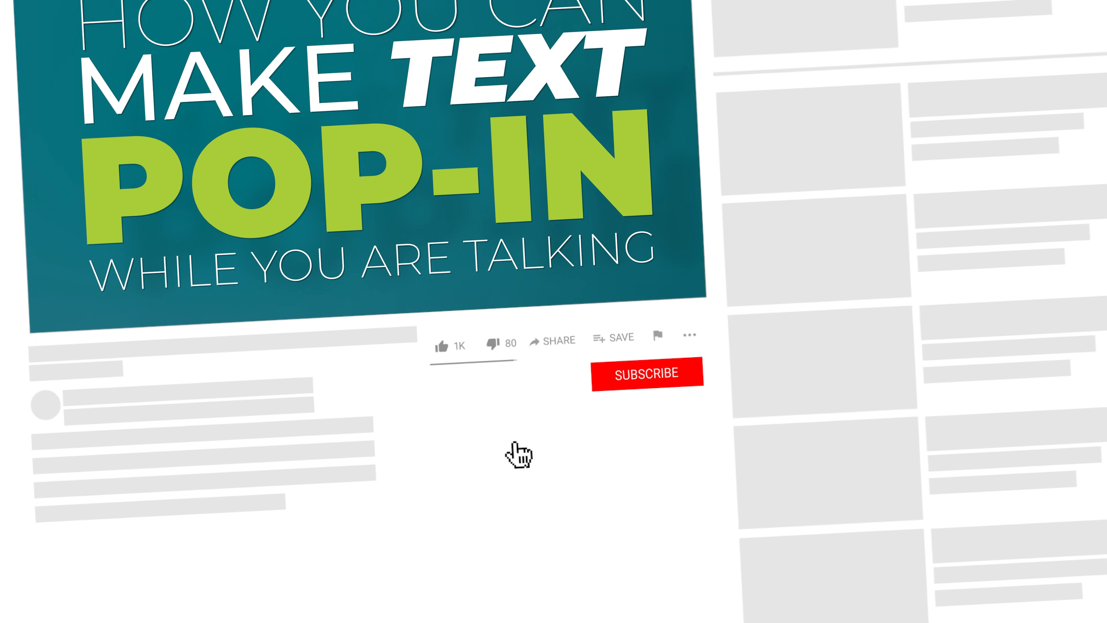
left_click(441, 345)
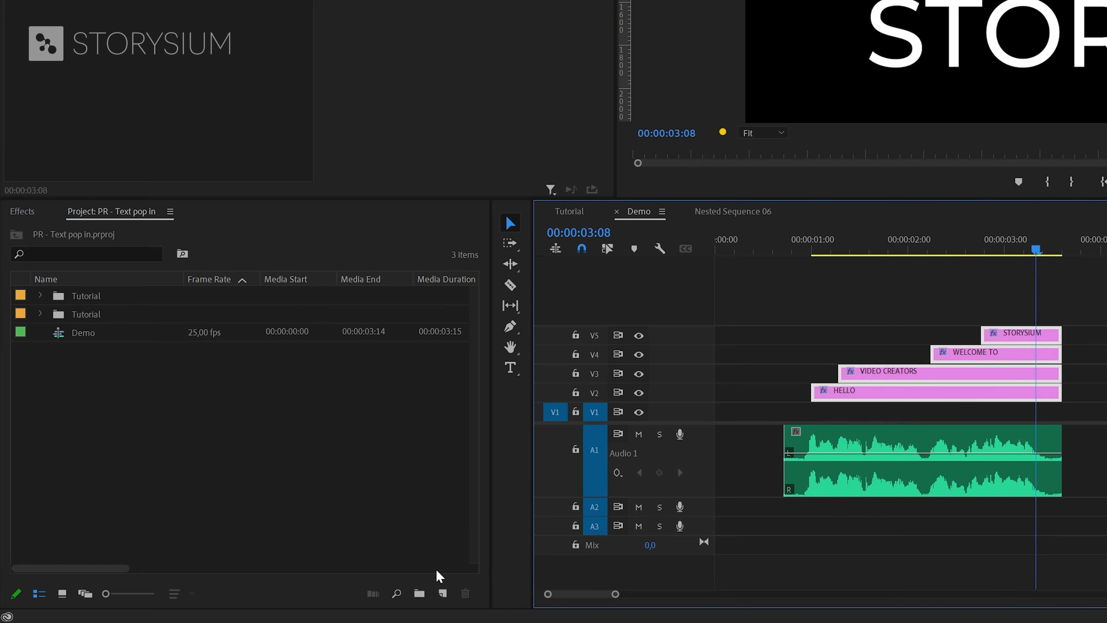
Create a black Color Matte with the default name and place it on V1 beneath the text clips
left_click(441, 594)
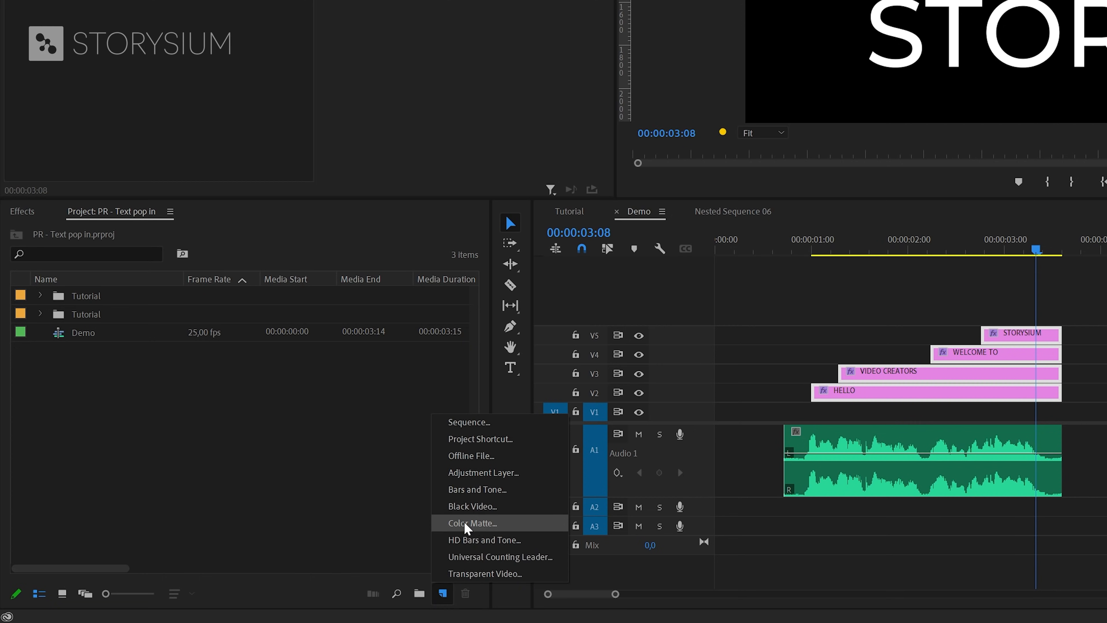
left_click(472, 524)
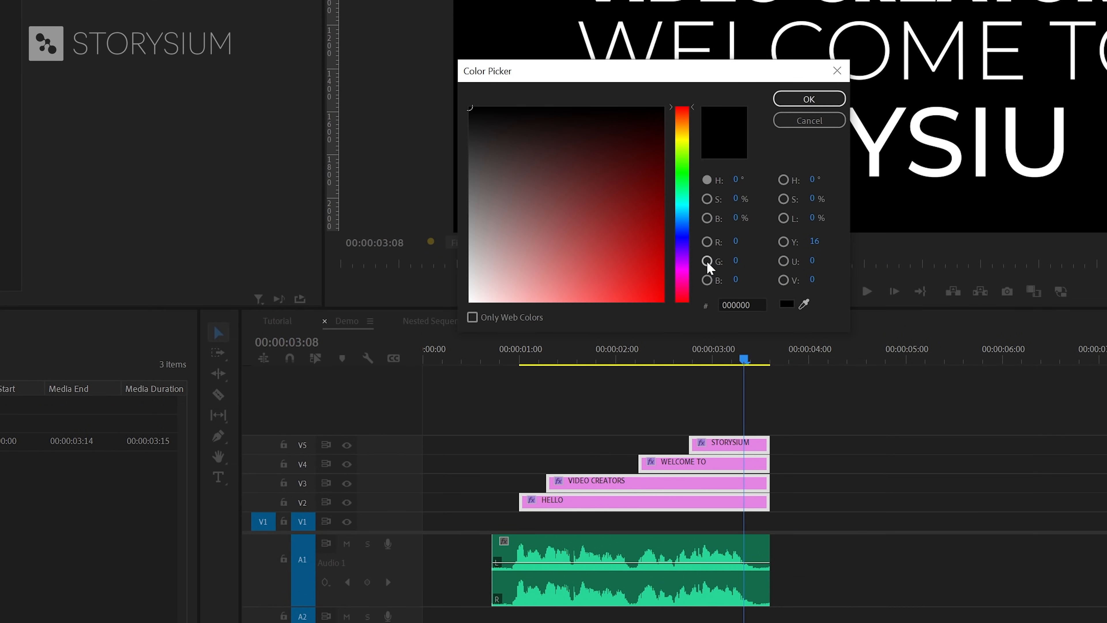
left_click(809, 98)
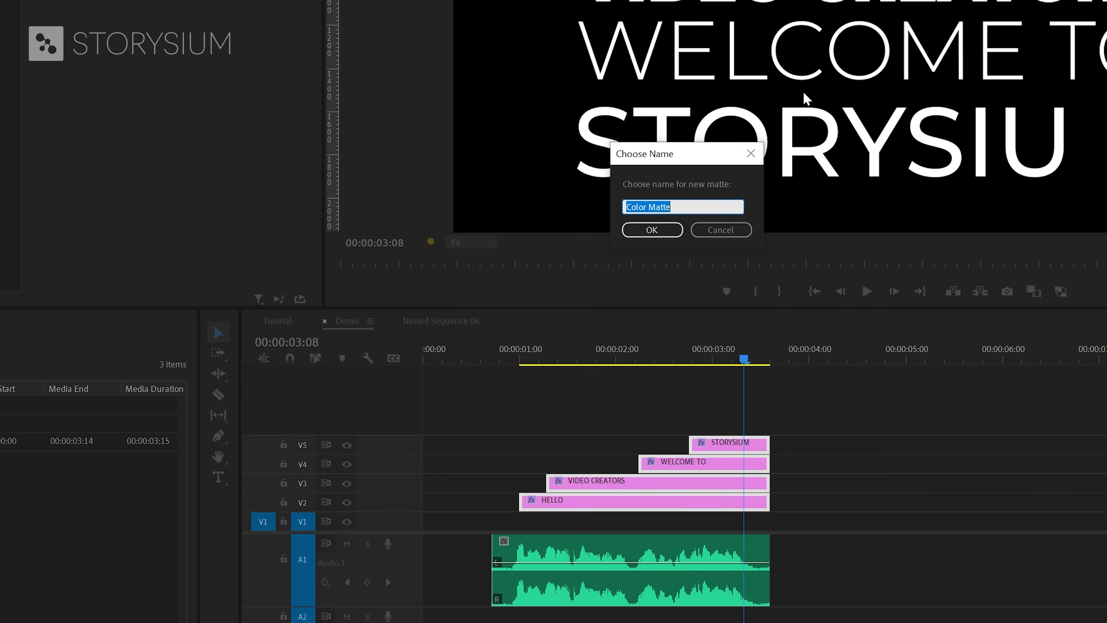
left_click(652, 230)
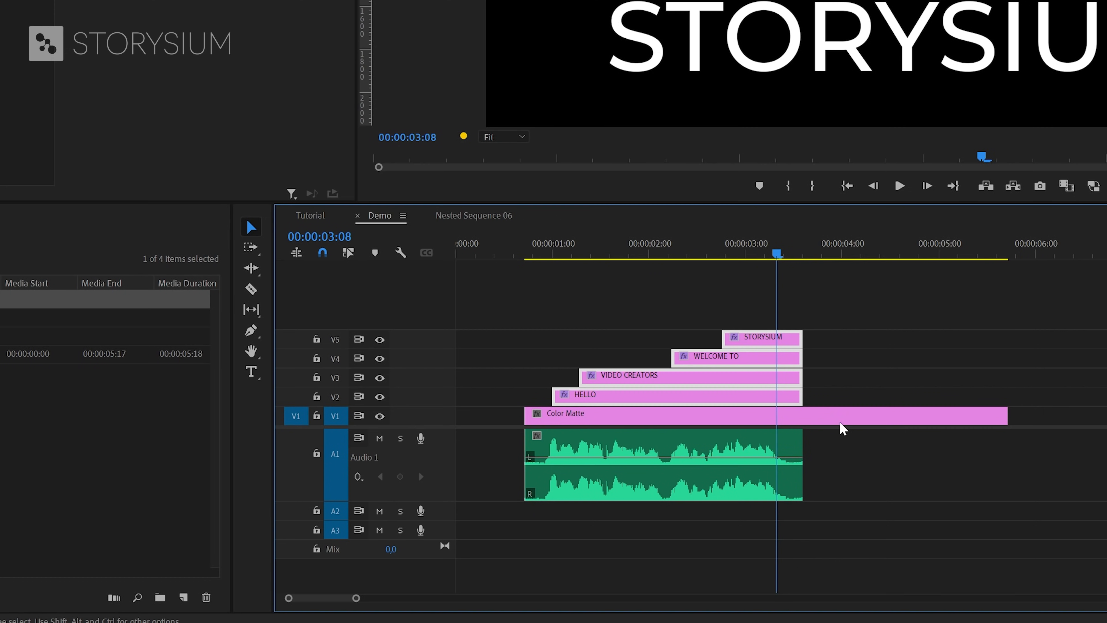
left_click_drag(1009, 415, 798, 420)
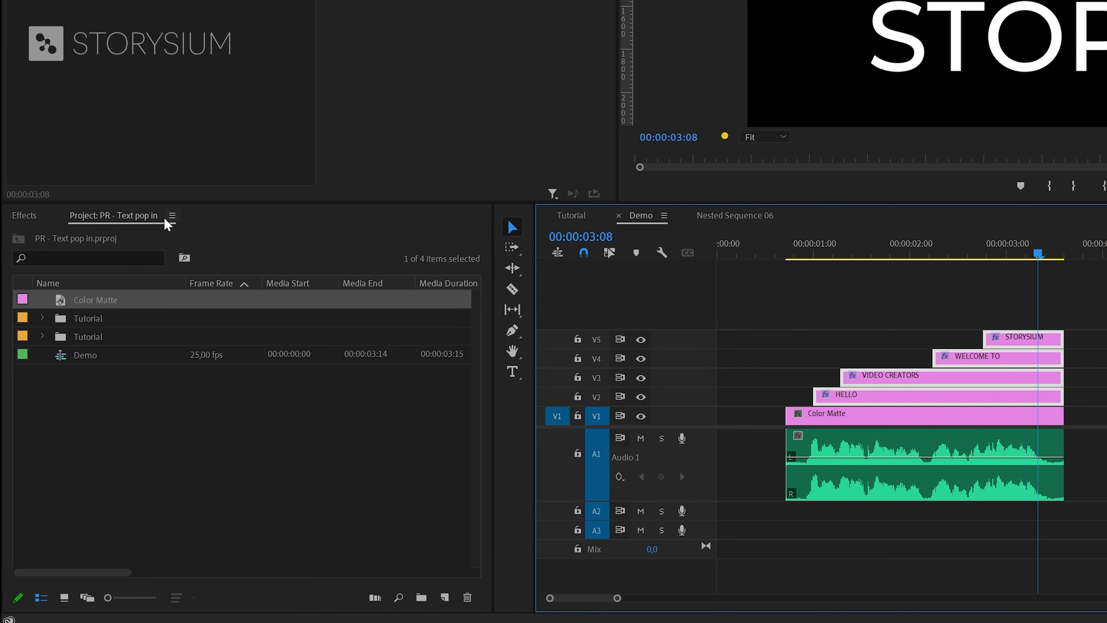
Search the Effects panel for 'gradient' to find the 4-Color Gradient for the Color Matte
left_click(24, 215)
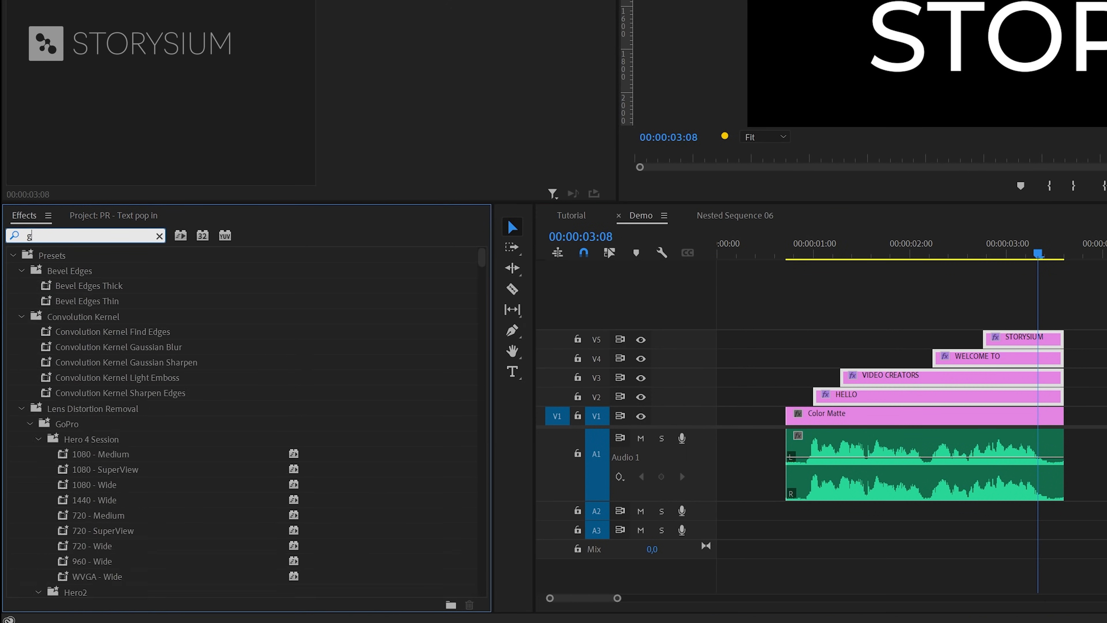
type("radien")
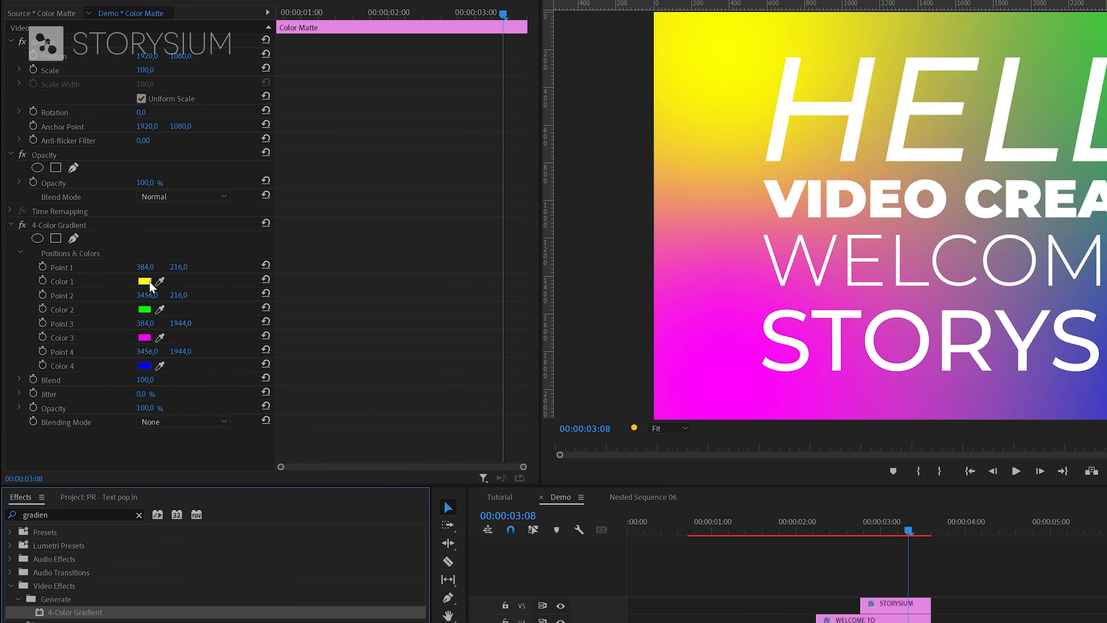
Recolour the four 4-Color Gradient corner swatches to lighter and darker shades of blue
left_click(144, 281)
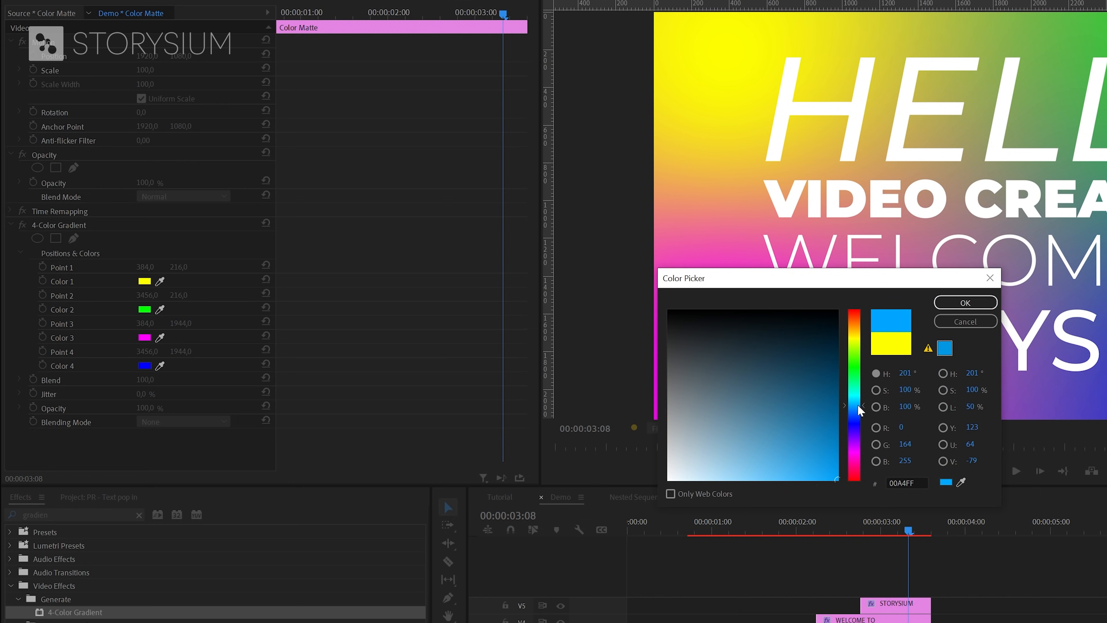
left_click(965, 302)
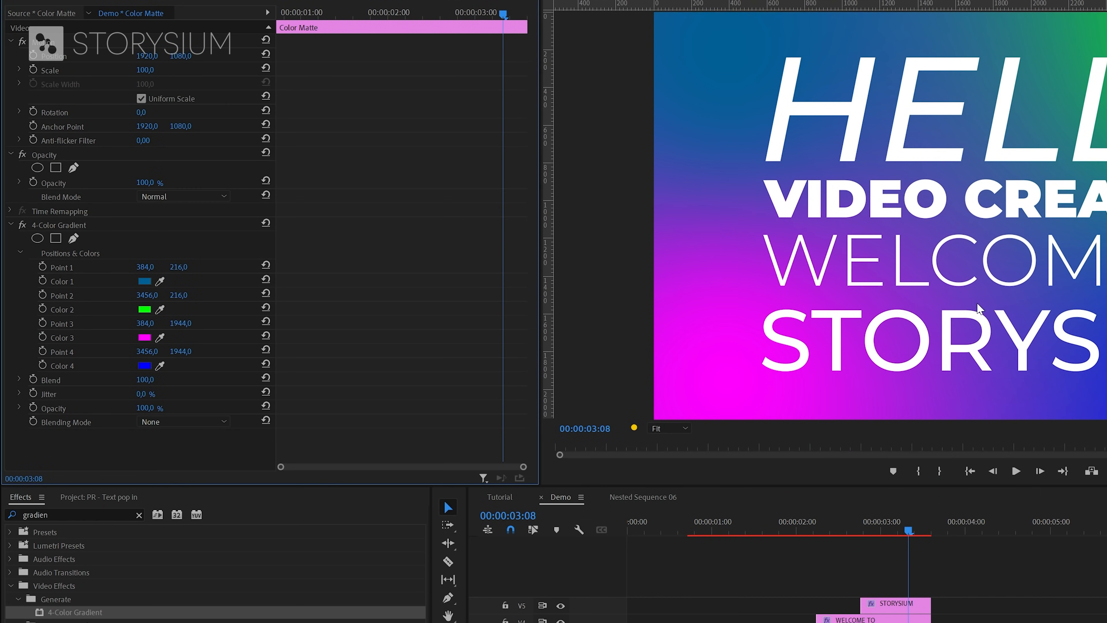
mouse_move(163, 303)
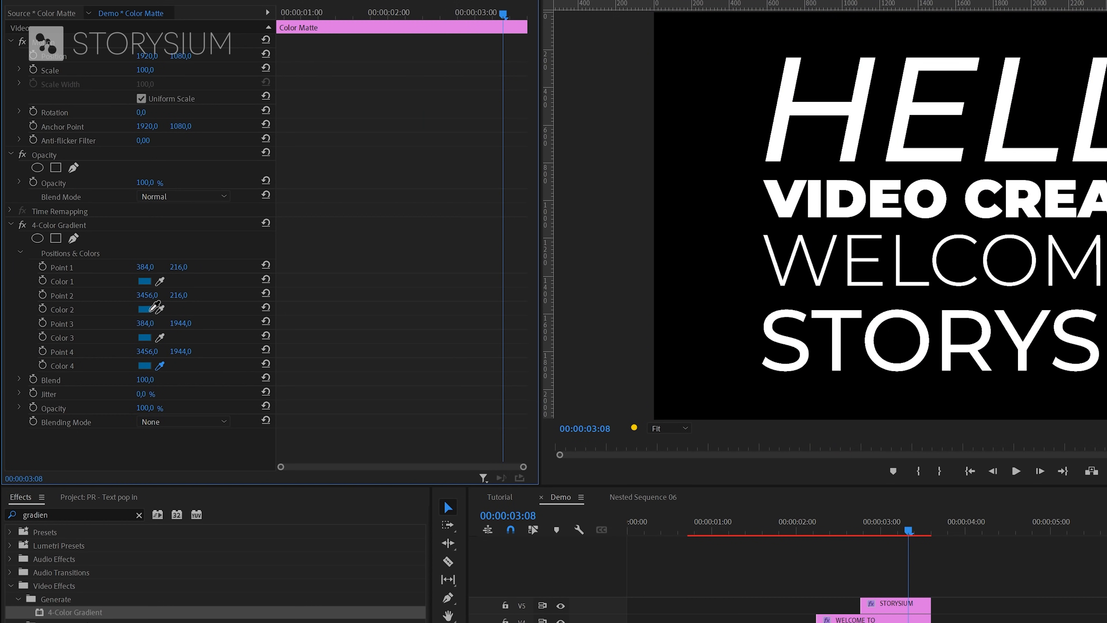
left_click(145, 309)
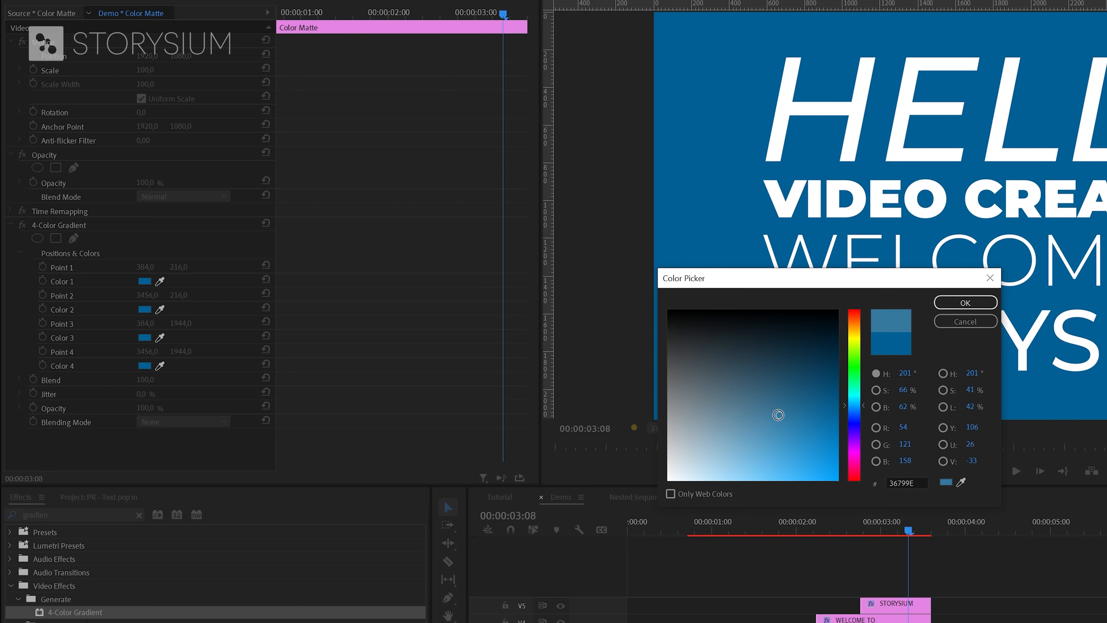
left_click(965, 302)
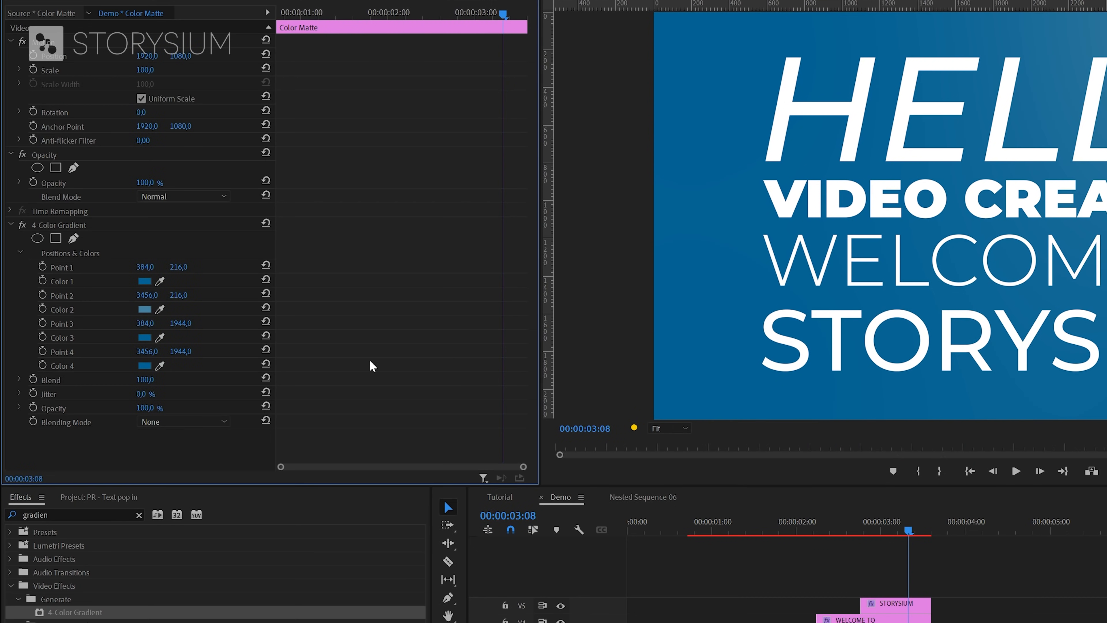
left_click(144, 281)
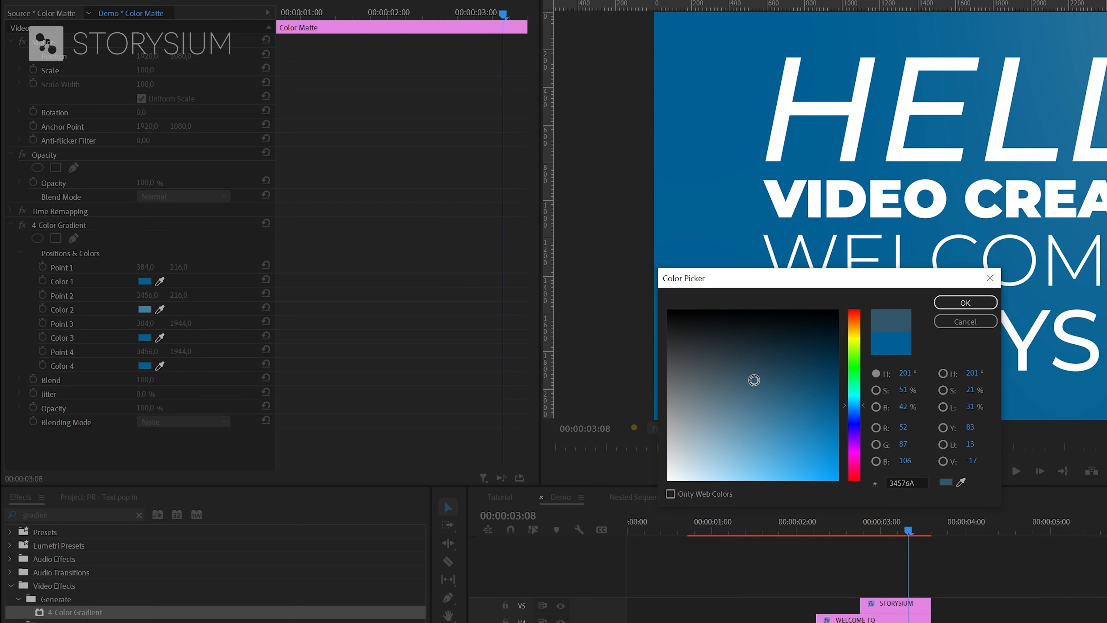
left_click(965, 302)
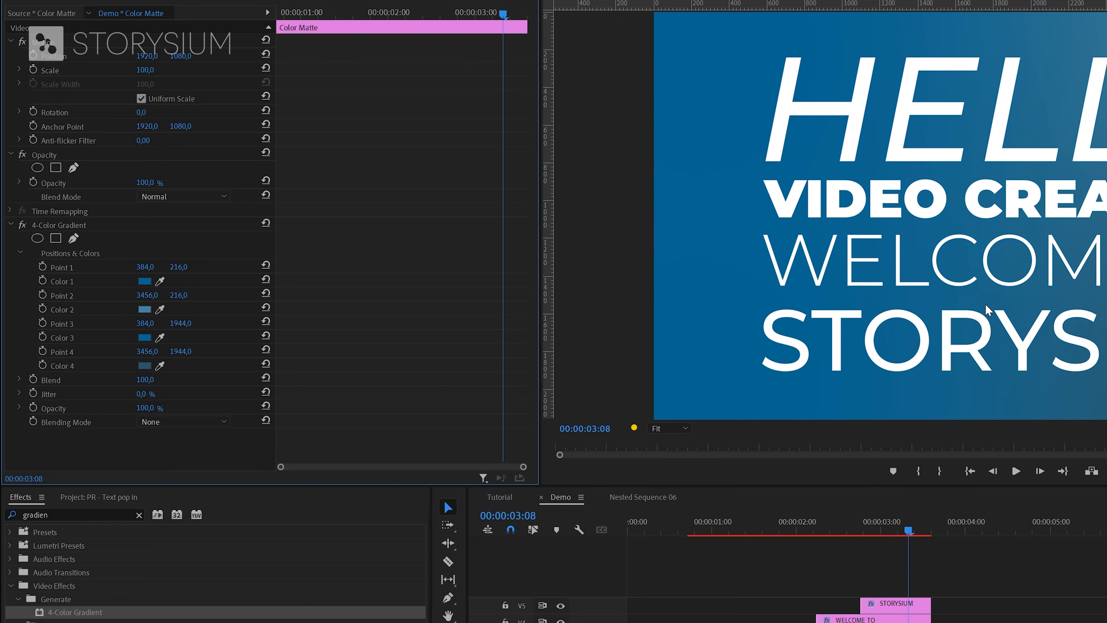
left_click(144, 281)
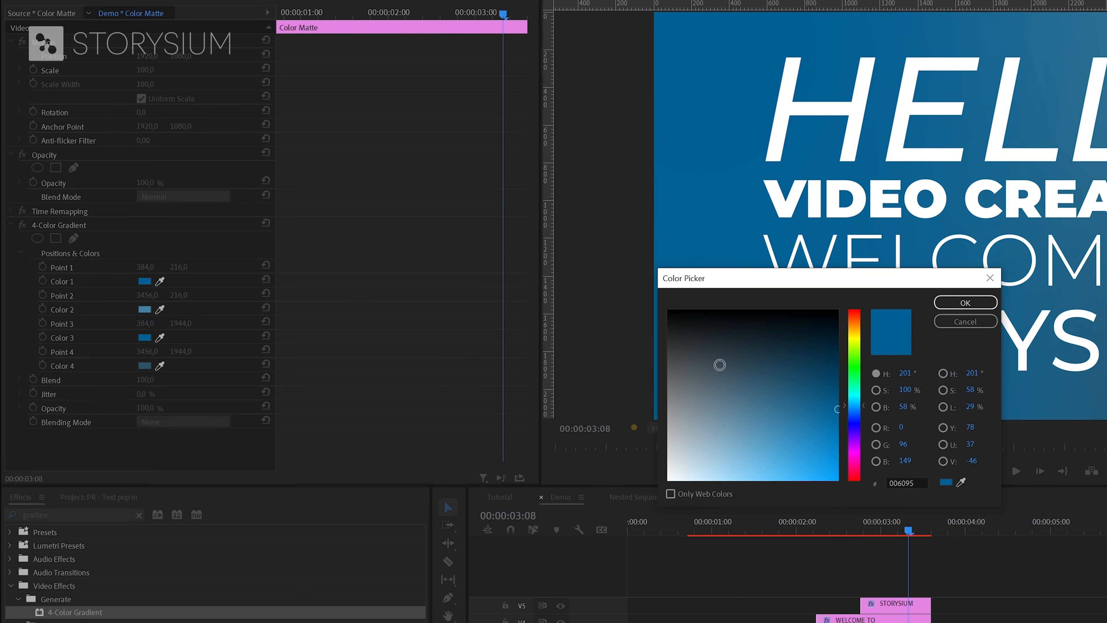
left_click(965, 302)
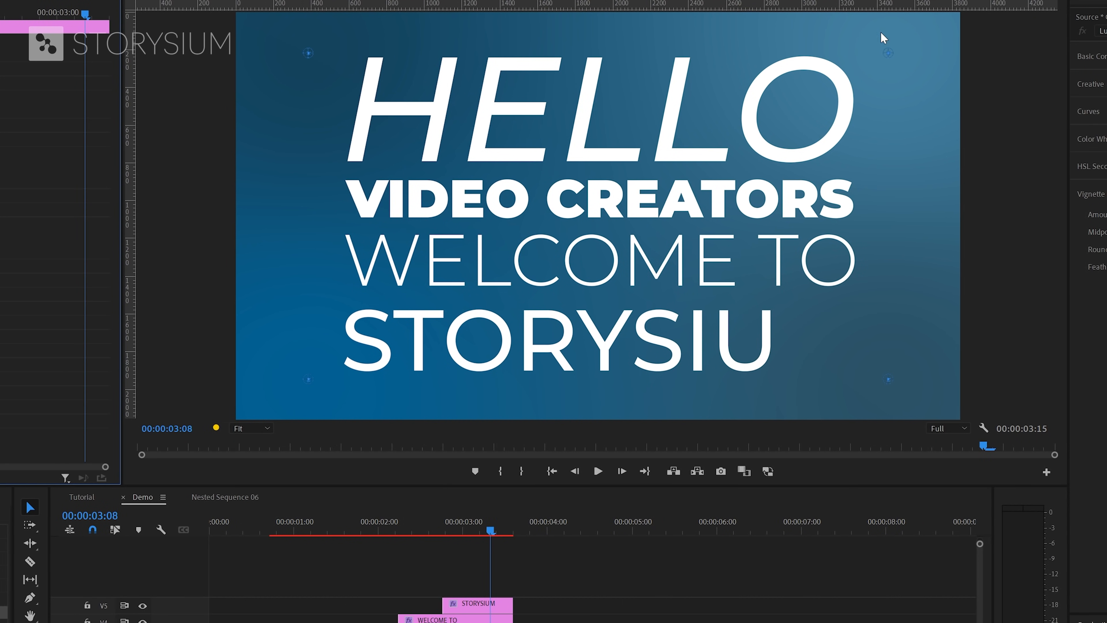
mouse_move(307, 380)
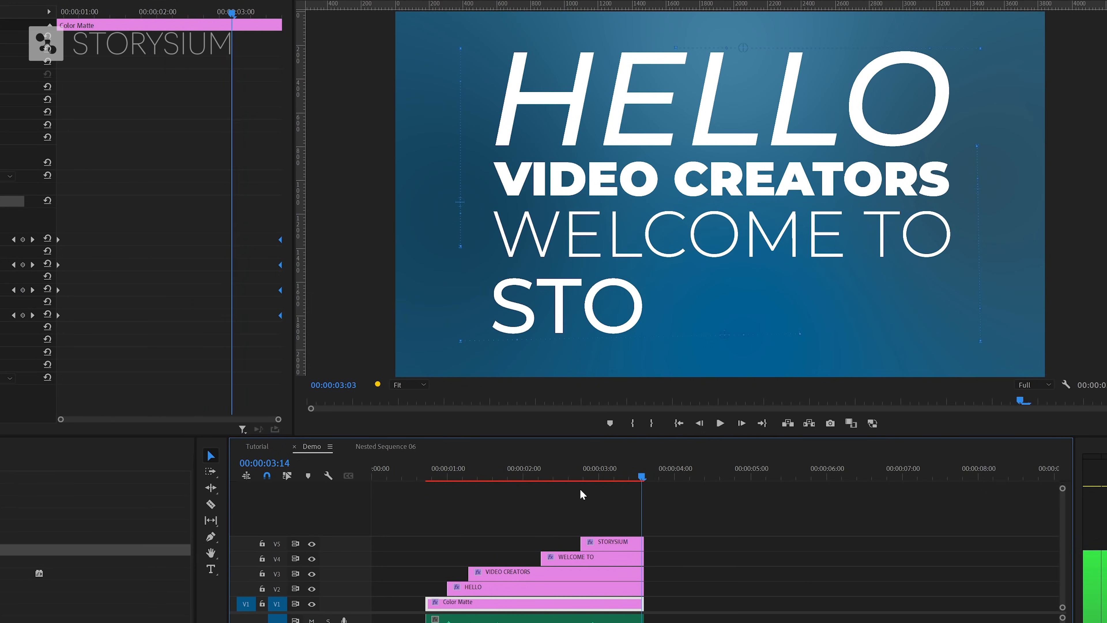
Scrub the Demo sequence from earlier on to preview the word-by-word reveal over the blue gradient
left_click(472, 476)
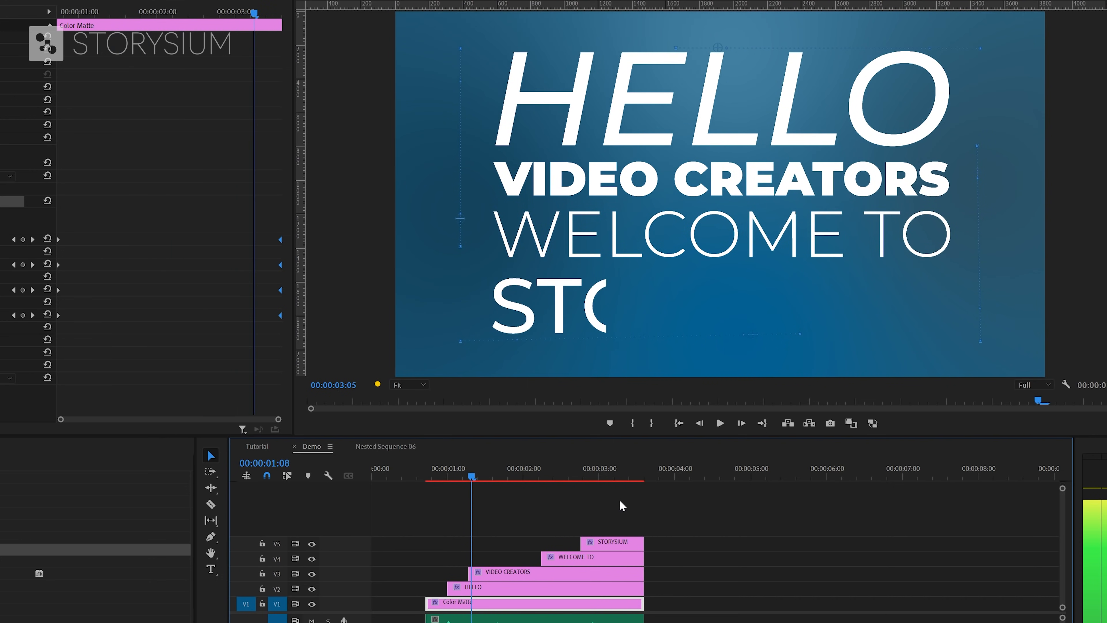
left_click_drag(473, 478, 480, 478)
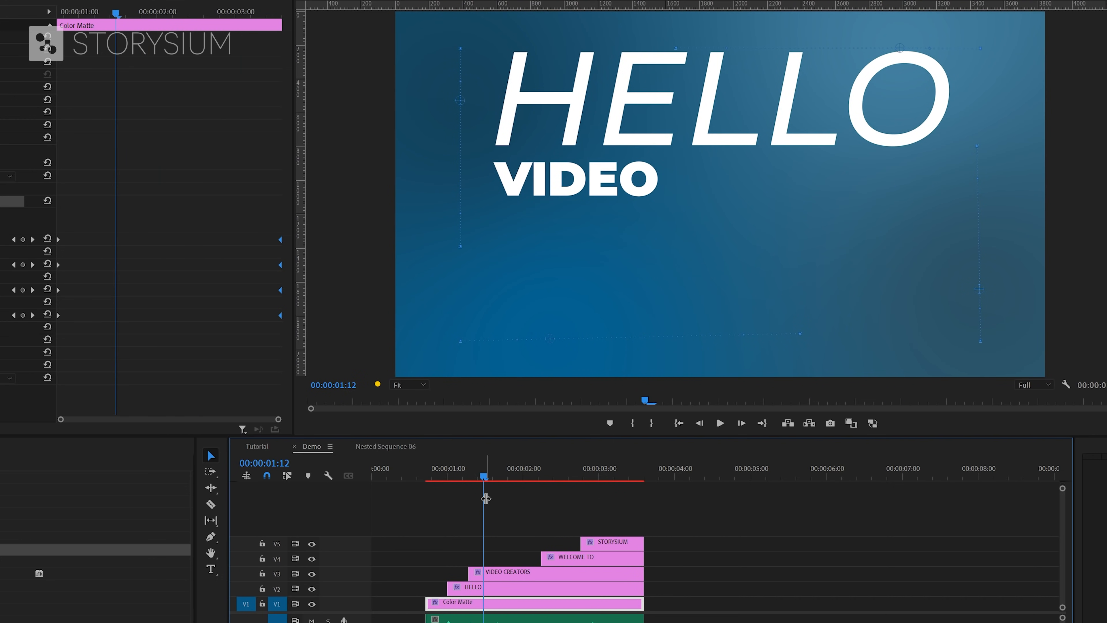